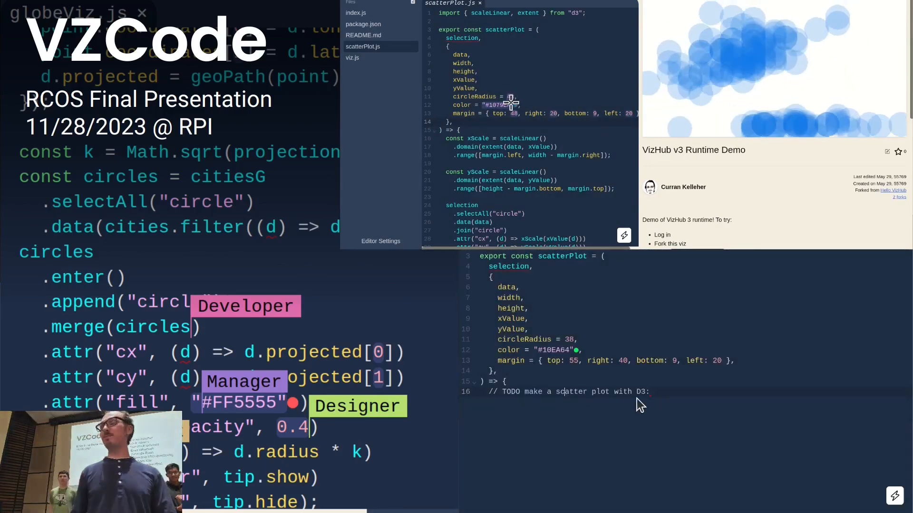
Step: Place the caret after the TODO comment in scatterPlot.js and trigger the AI assist
{"action": "left_click", "coordinate": [514, 105]}
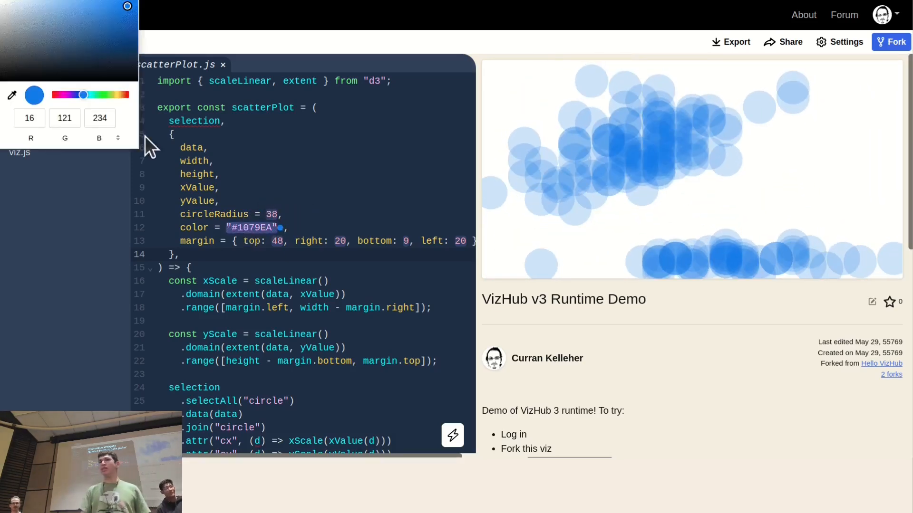
{"action": "left_click_drag", "start_coordinate": [84, 94], "coordinate": [98, 94]}
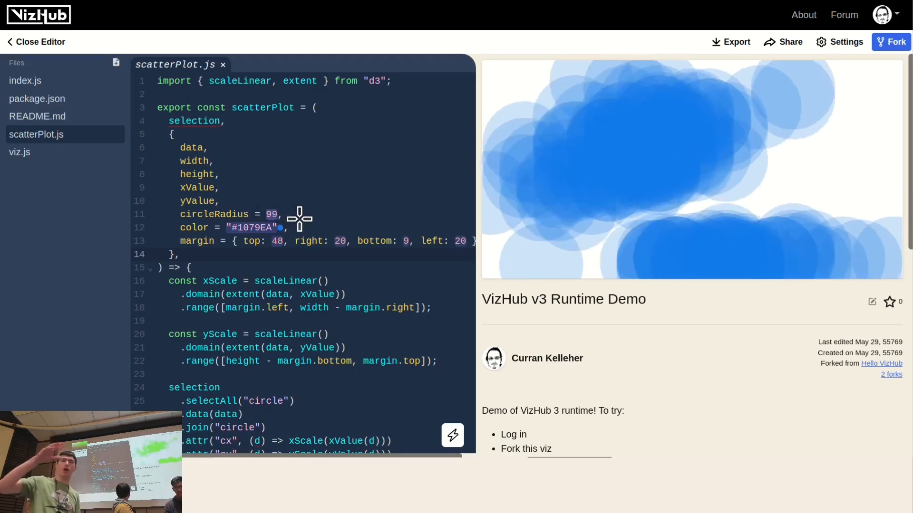
{"action": "type", "text": "38"}
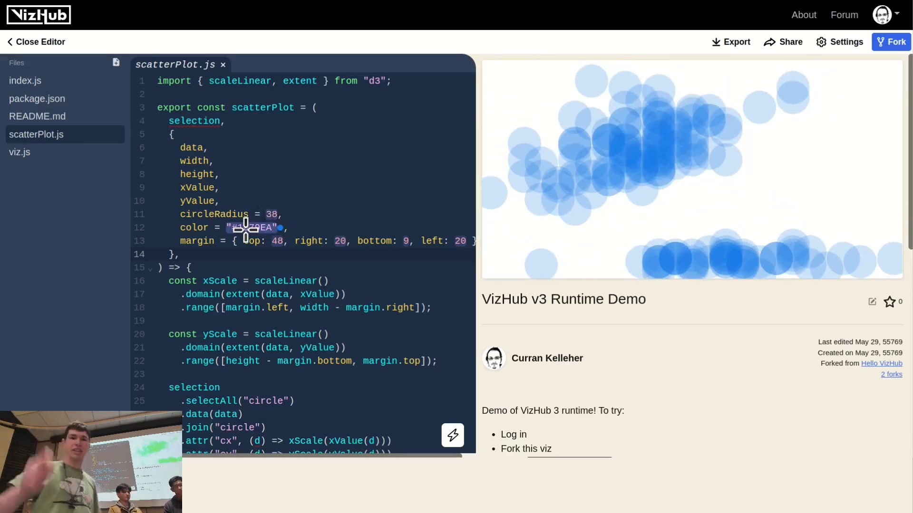
{"action": "left_click", "coordinate": [252, 227]}
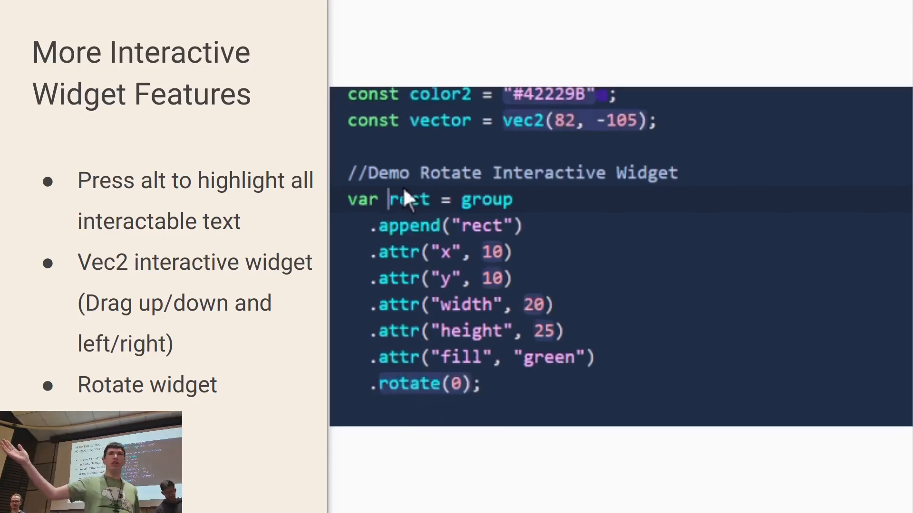
{"action": "mouse_move", "coordinate": [521, 131]}
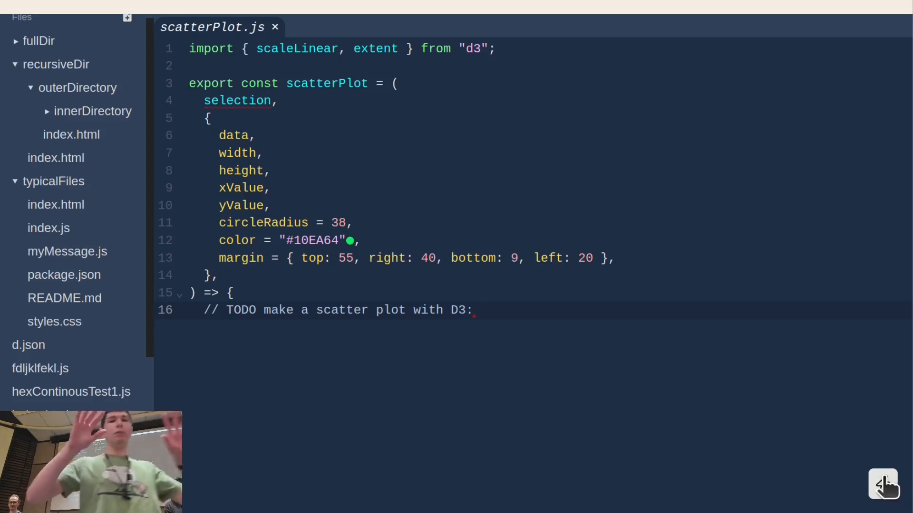
Step: Let AI assist generate D3 scales with .range([margin.left, width - margin.right]), a margin group and circles
{"action": "type", "text": "```javascript"}
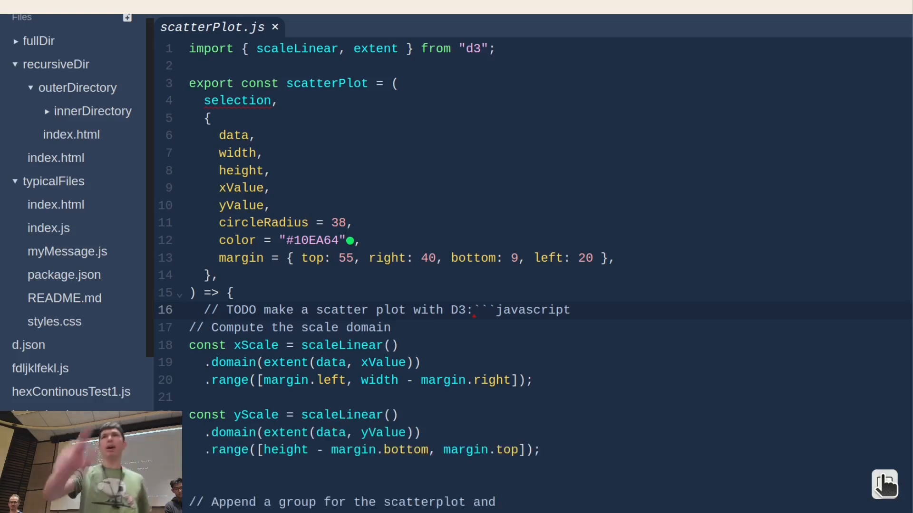
{"action": "scroll", "scroll_direction": "down", "scroll_amount": 3}
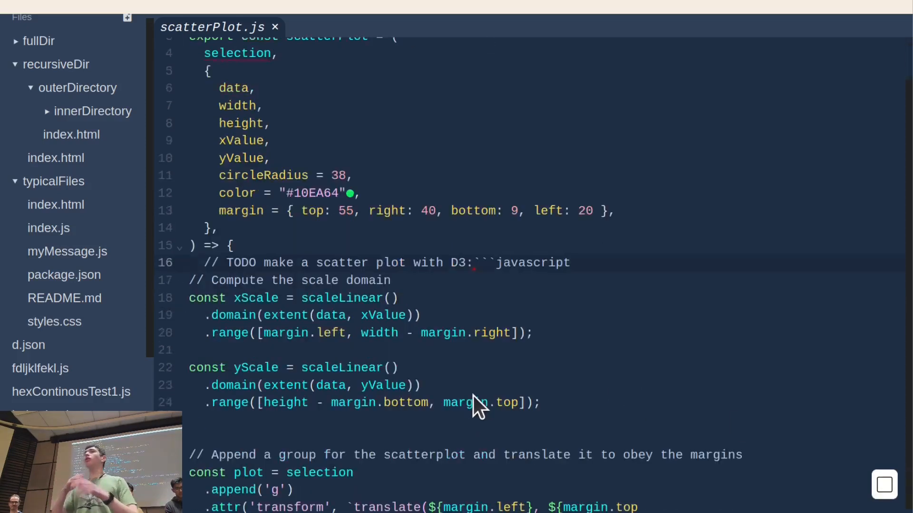
{"action": "scroll", "scroll_direction": "down", "scroll_amount": 3}
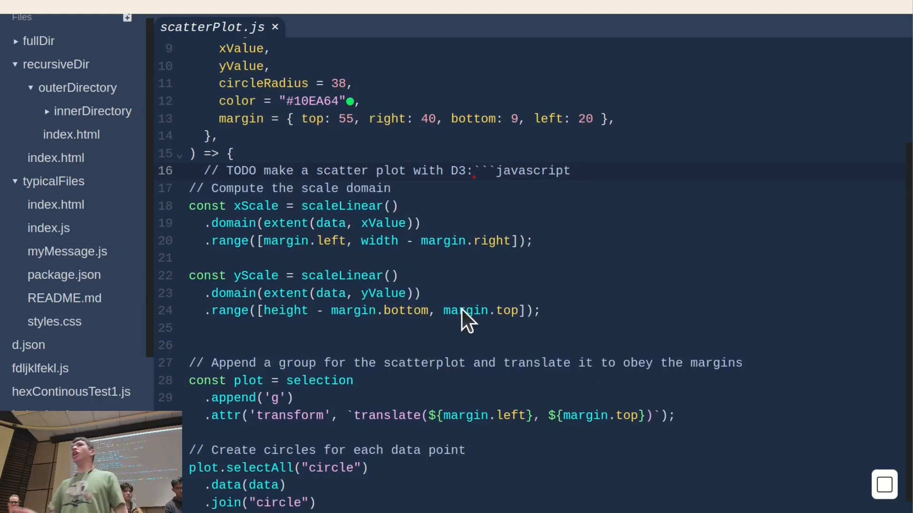
{"action": "scroll", "scroll_direction": "down", "scroll_amount": 3}
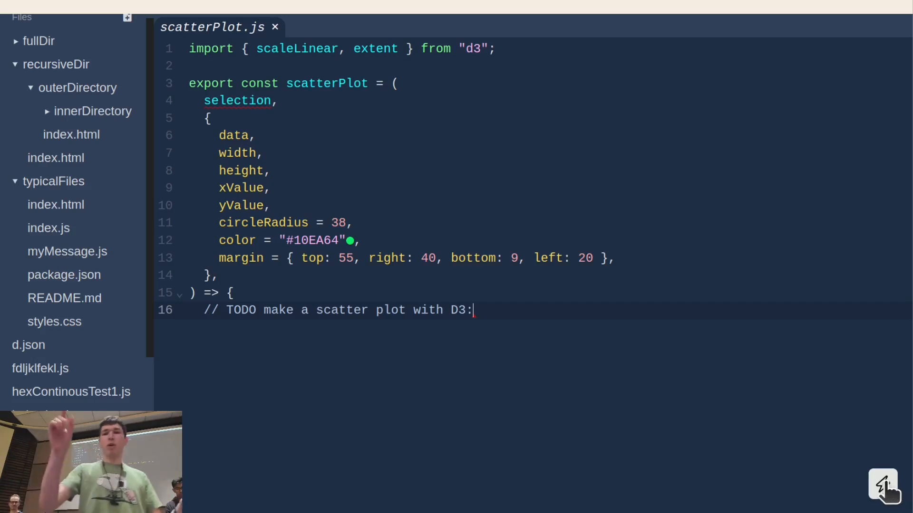
{"action": "type", "text": "```javascript"}
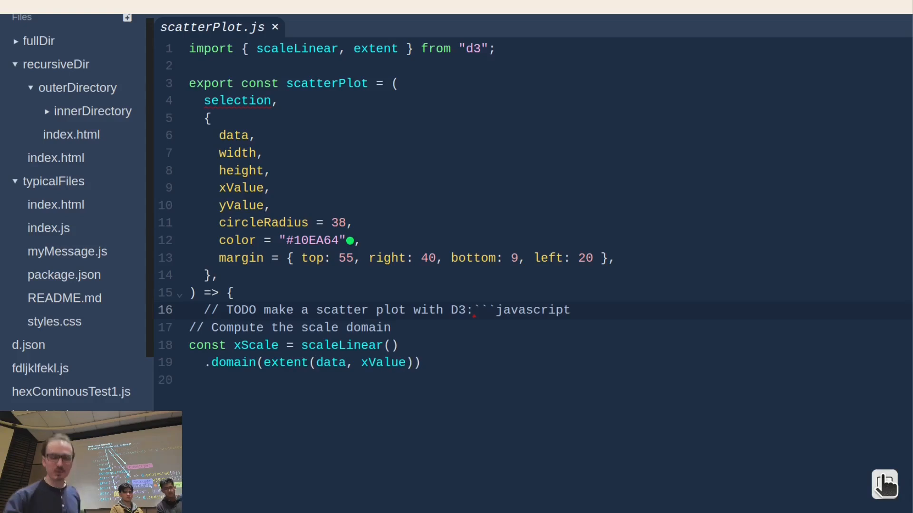
{"action": "type", "text": ".range([margin.left, width - margin.right]);"}
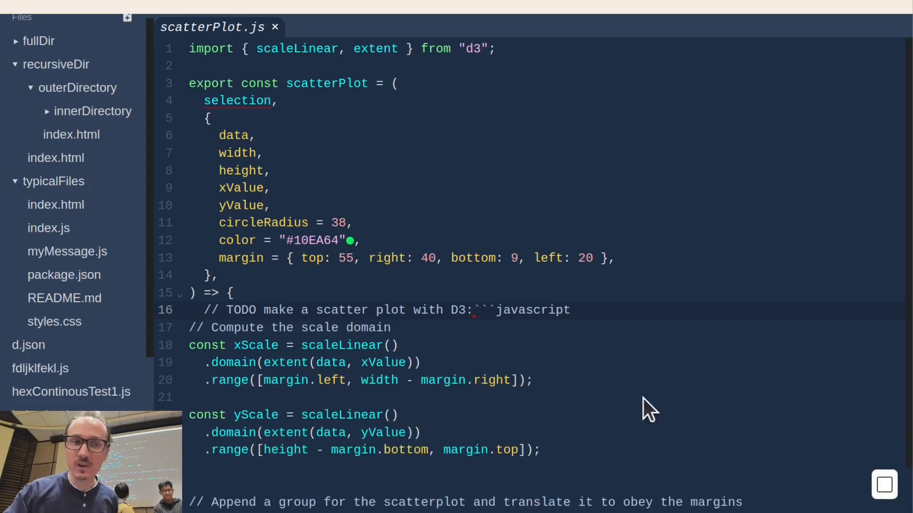
{"action": "scroll", "scroll_direction": "down", "scroll_amount": 3}
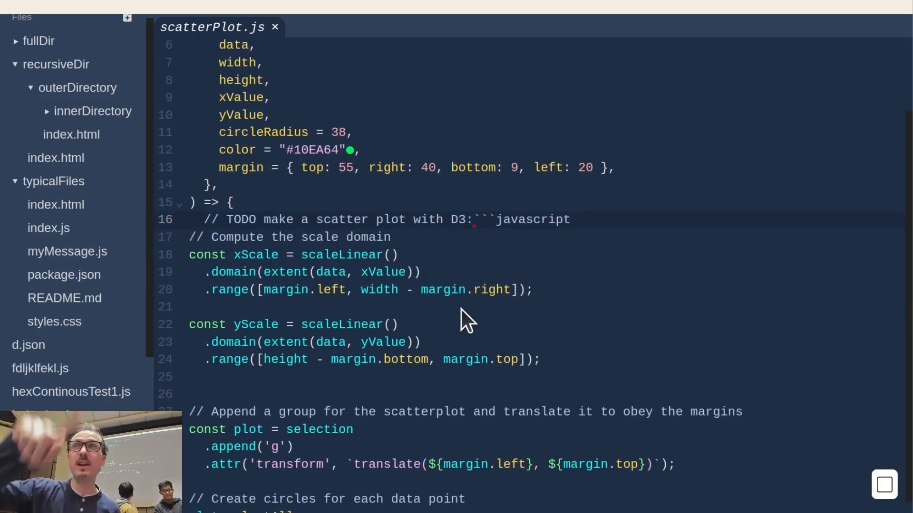
{"action": "scroll", "scroll_direction": "down", "scroll_amount": 3}
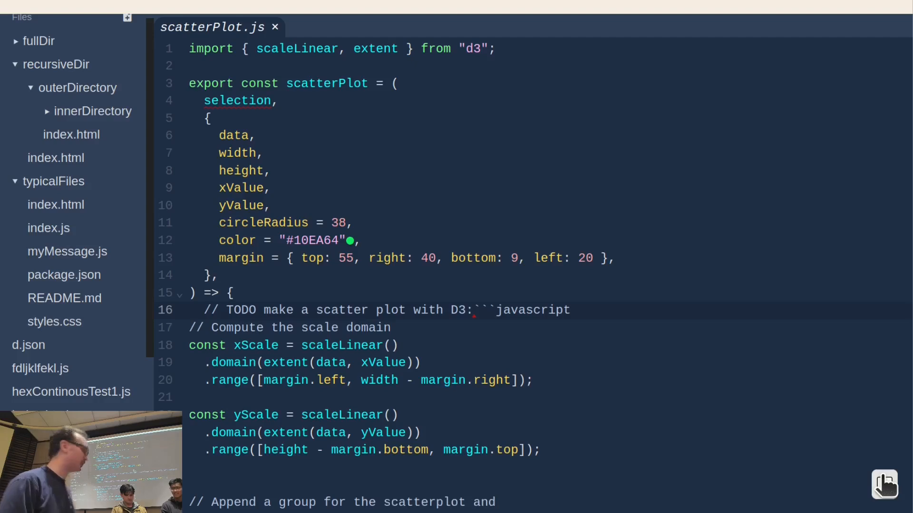
{"action": "scroll", "scroll_direction": "down", "scroll_amount": 3}
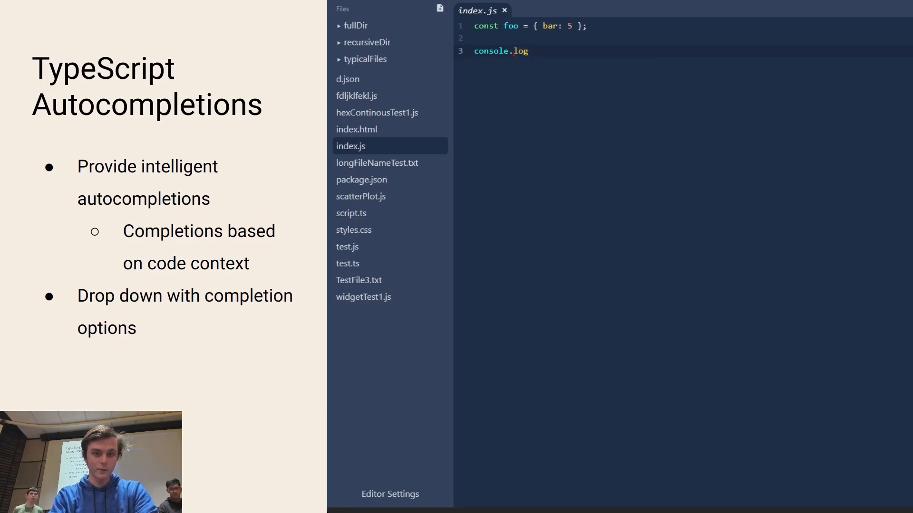
Step: Write console.log(foo.bar) on line 3, picking log and .bar from autocomplete
{"action": "type", "text": "(foo"}
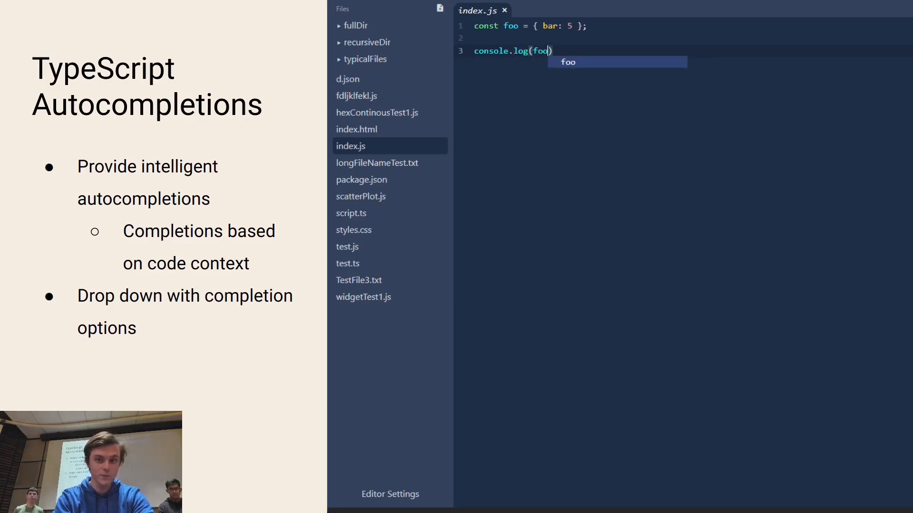
{"action": "type", "text": ".bar"}
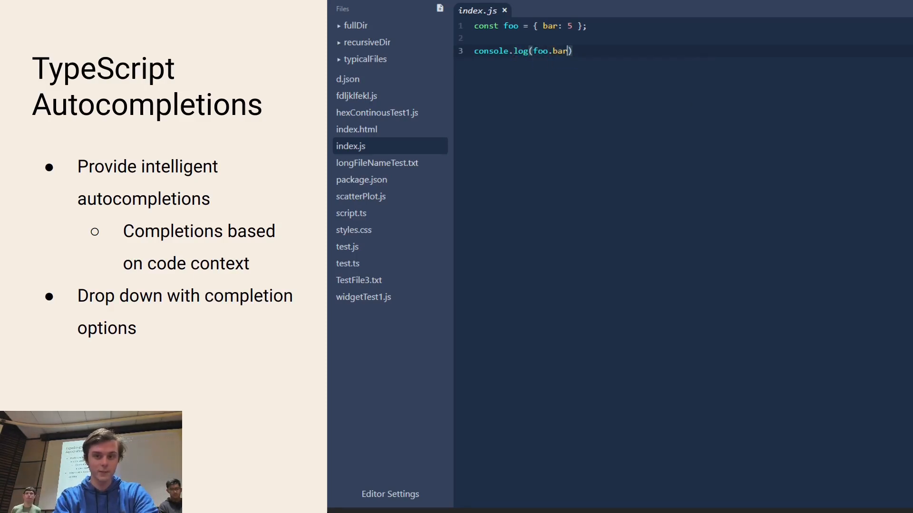
{"action": "type", "text": "console."}
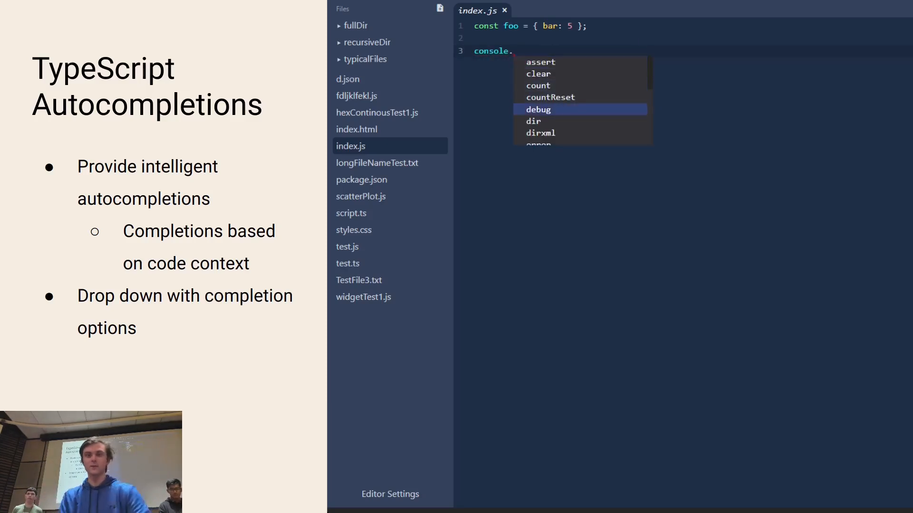
{"action": "type", "text": "log"}
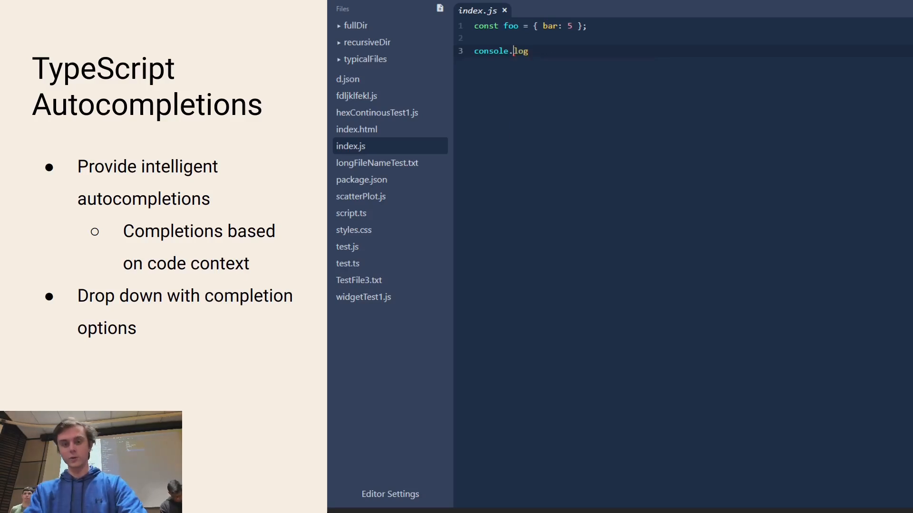
{"action": "type", "text": "(foo.bar"}
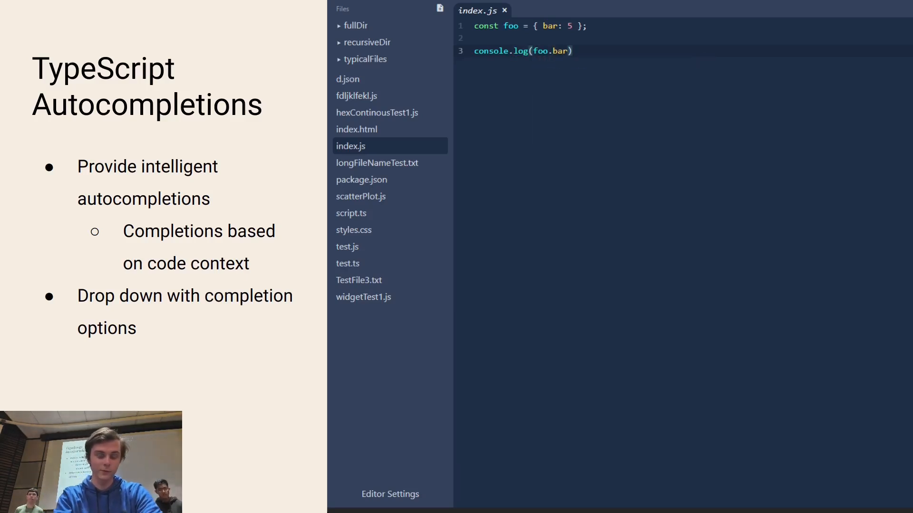
Step: Repeat the console.log(foo.bar) line to show the autocomplete suggestions again
{"action": "type", "text": "console."}
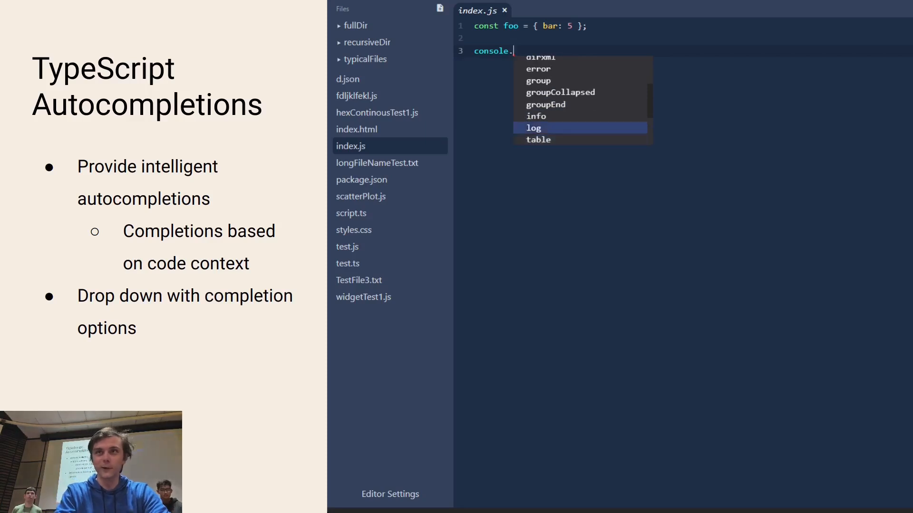
{"action": "type", "text": "log(foo"}
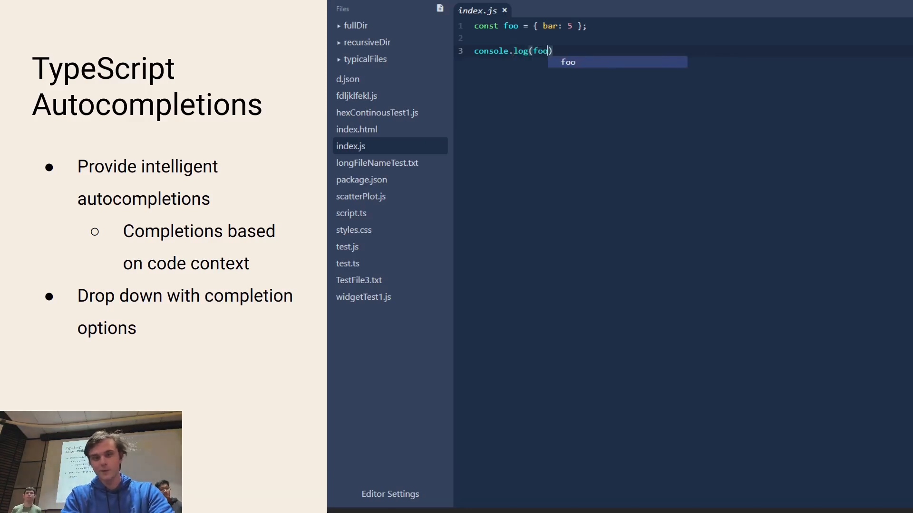
{"action": "type", "text": ".bar"}
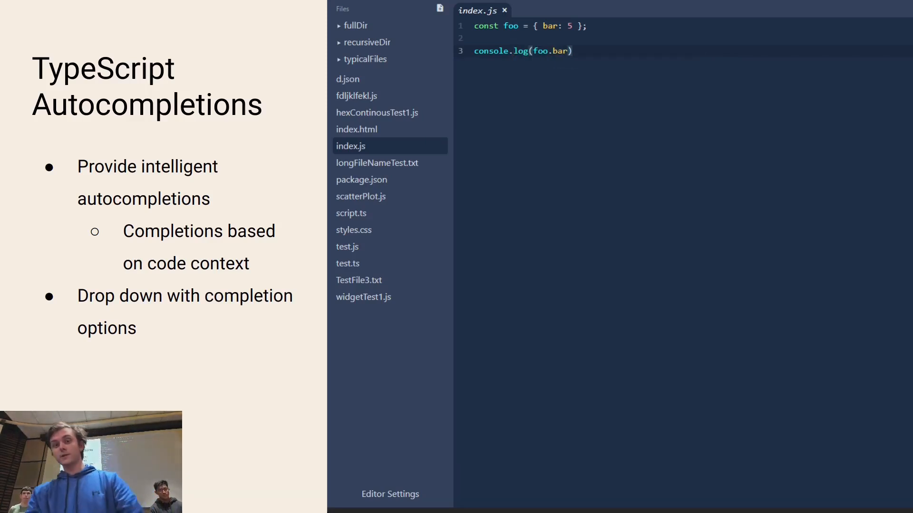
{"action": "type", "text": "co"}
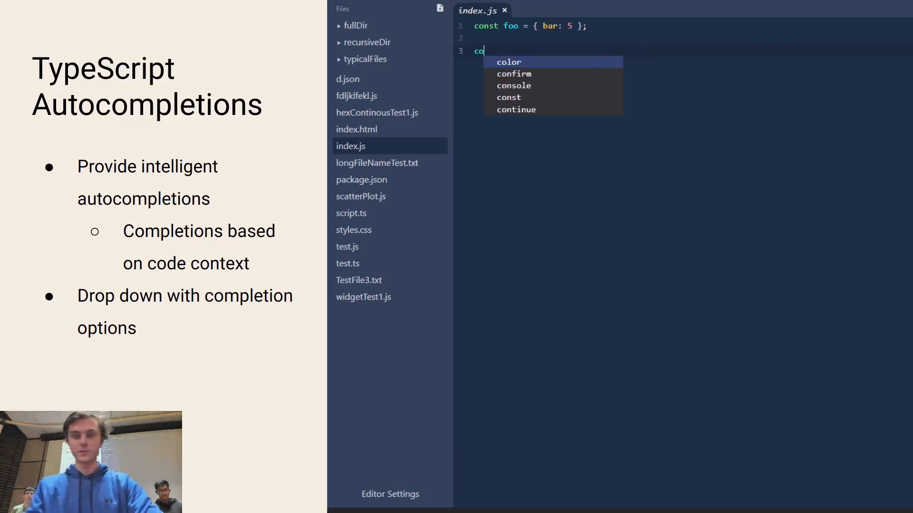
{"action": "type", "text": "nsole."}
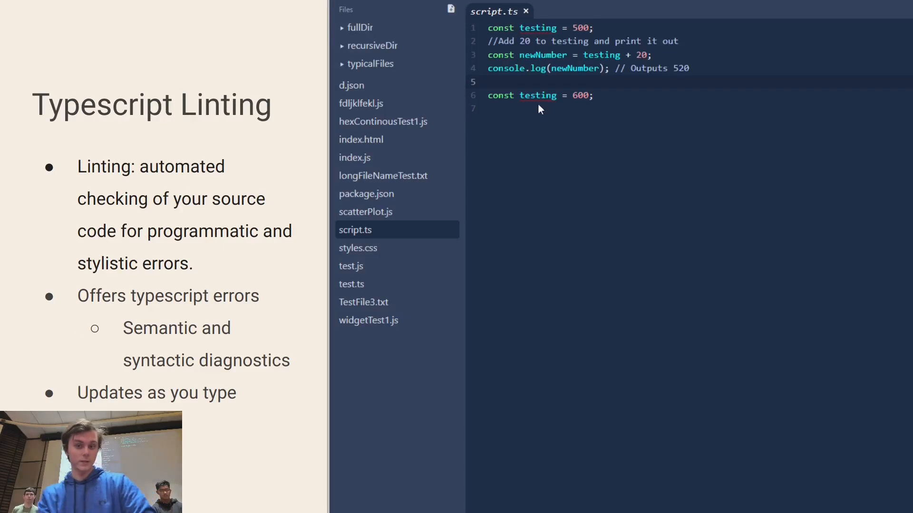
{"action": "mouse_move", "coordinate": [541, 69]}
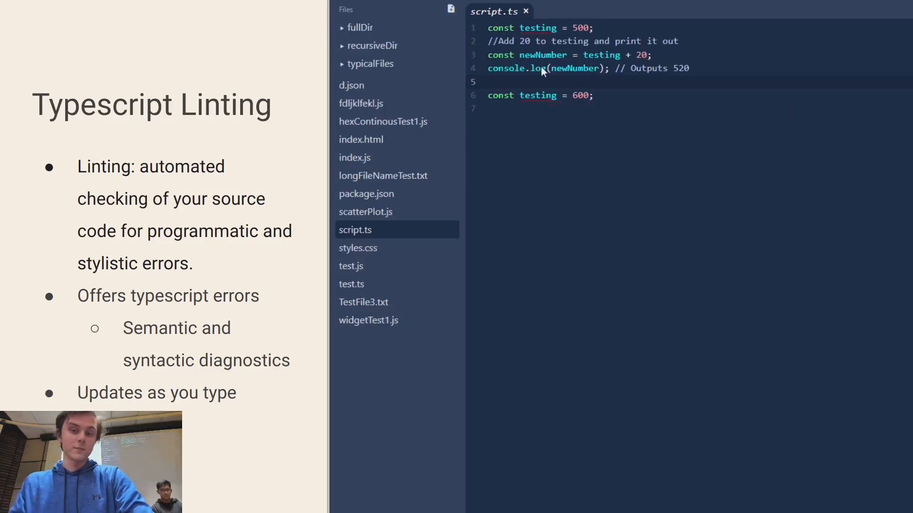
{"action": "mouse_move", "coordinate": [538, 28]}
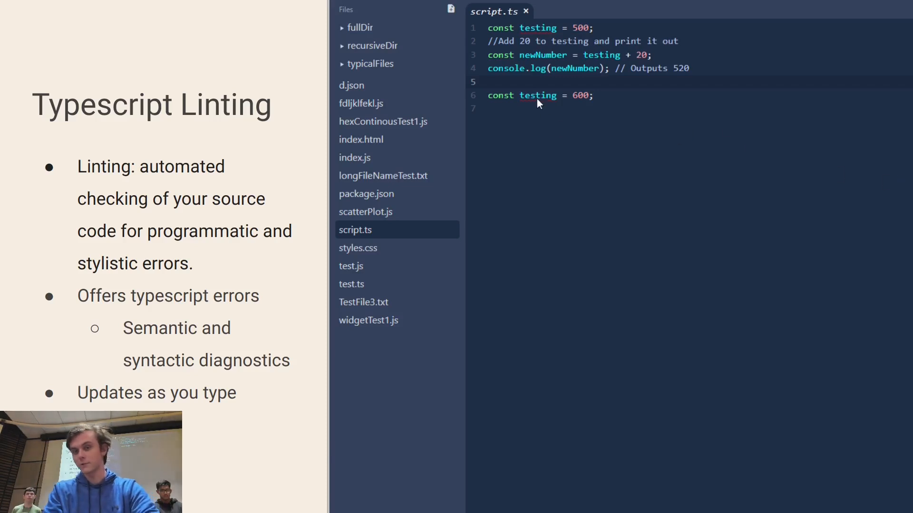
{"action": "mouse_move", "coordinate": [541, 71]}
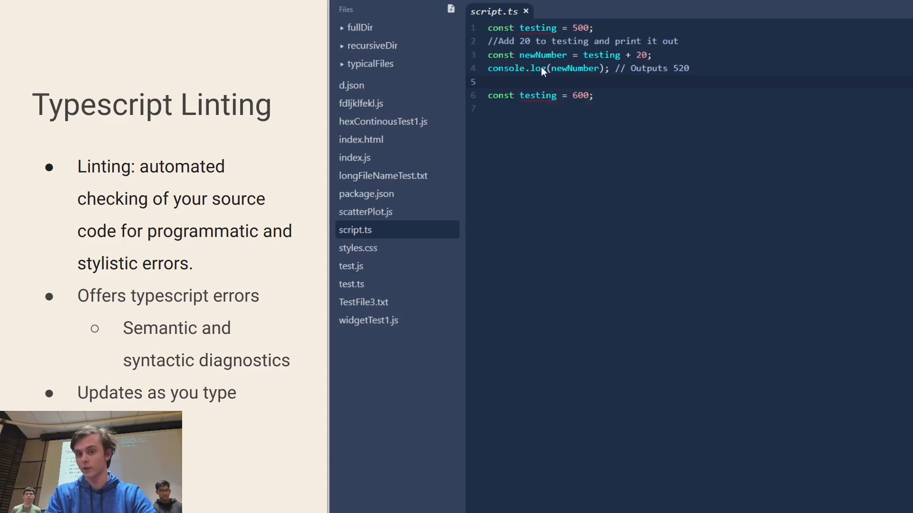
{"action": "mouse_move", "coordinate": [538, 27]}
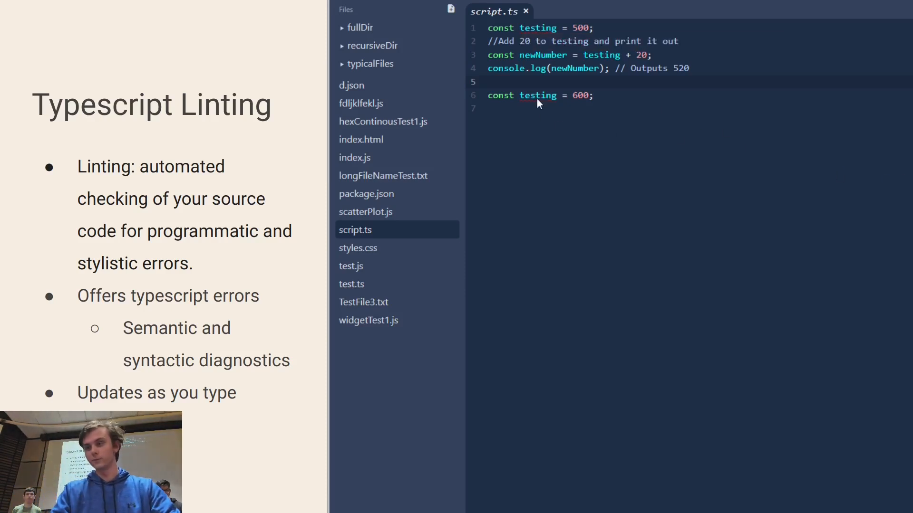
{"action": "mouse_move", "coordinate": [543, 56]}
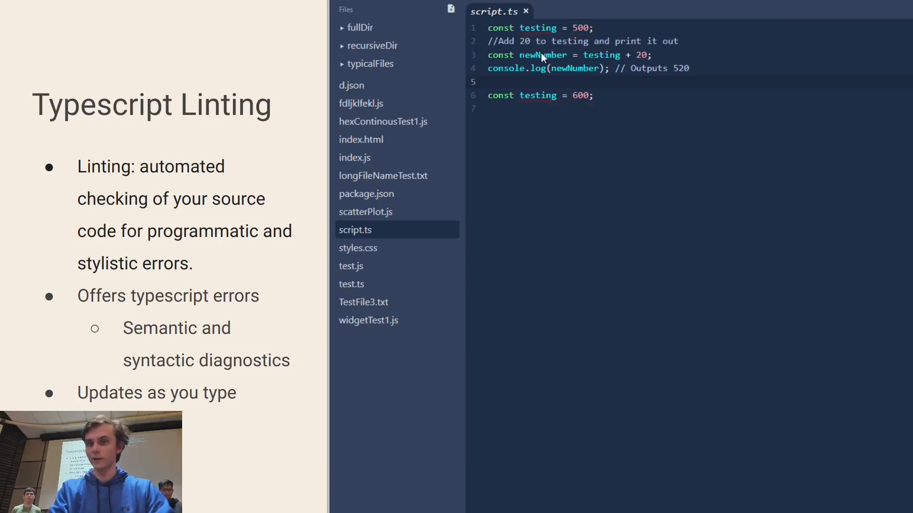
{"action": "mouse_move", "coordinate": [538, 28]}
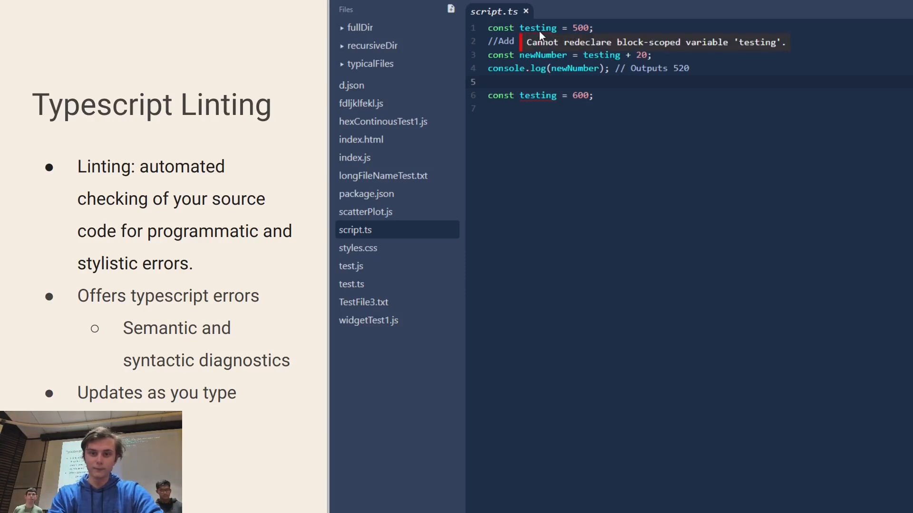
{"action": "mouse_move", "coordinate": [537, 102]}
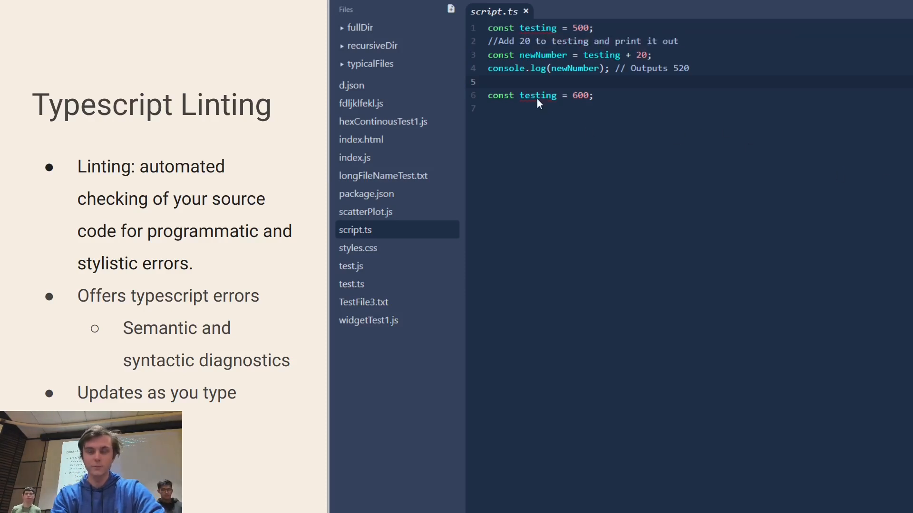
{"action": "mouse_move", "coordinate": [542, 56]}
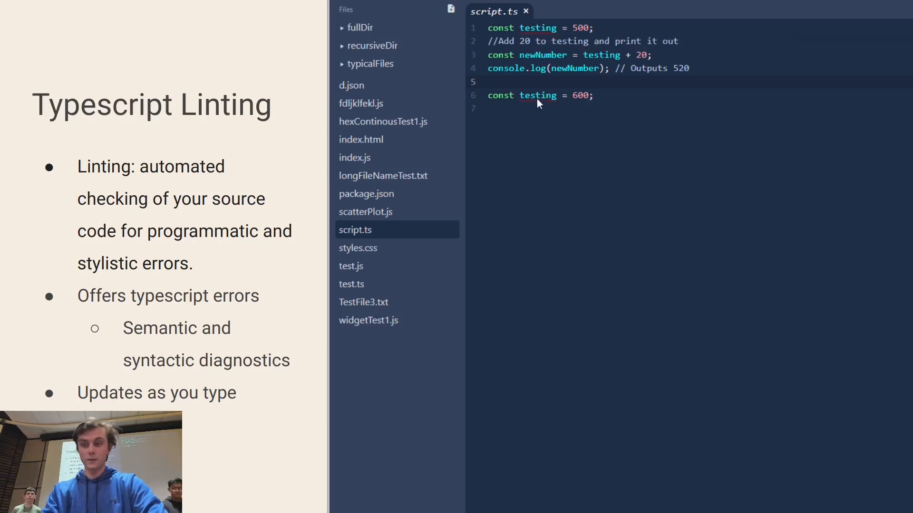
{"action": "mouse_move", "coordinate": [542, 57]}
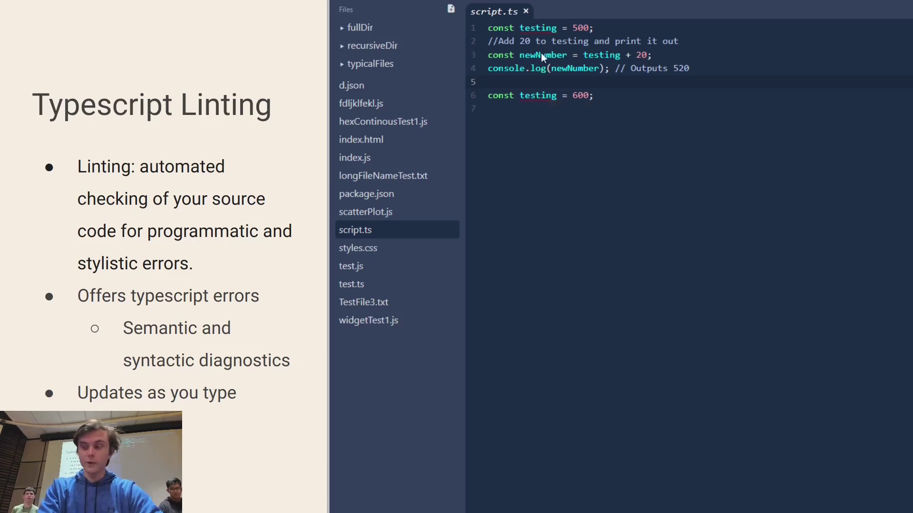
{"action": "mouse_move", "coordinate": [539, 27]}
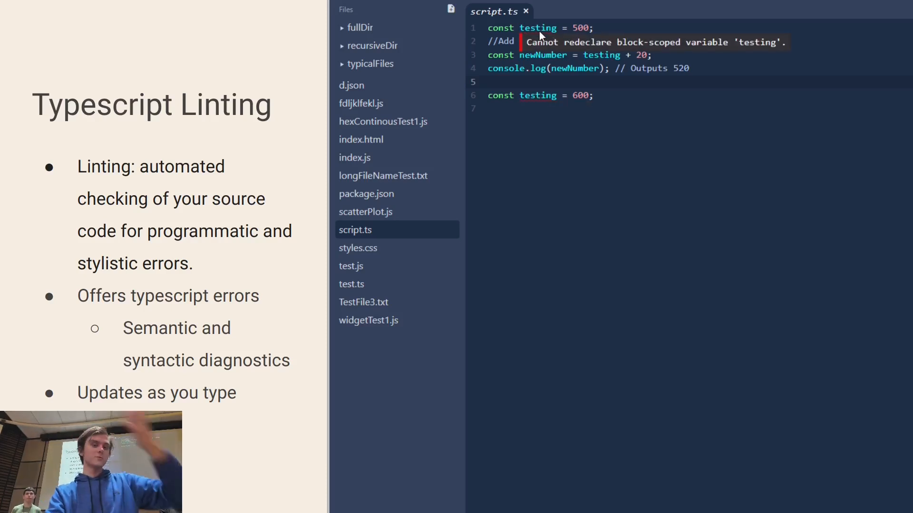
{"action": "mouse_move", "coordinate": [537, 103]}
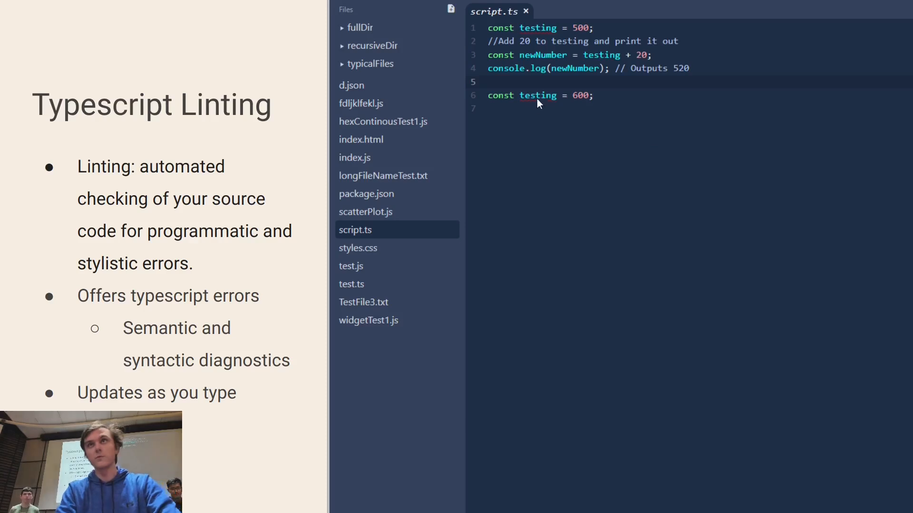
{"action": "mouse_move", "coordinate": [541, 56]}
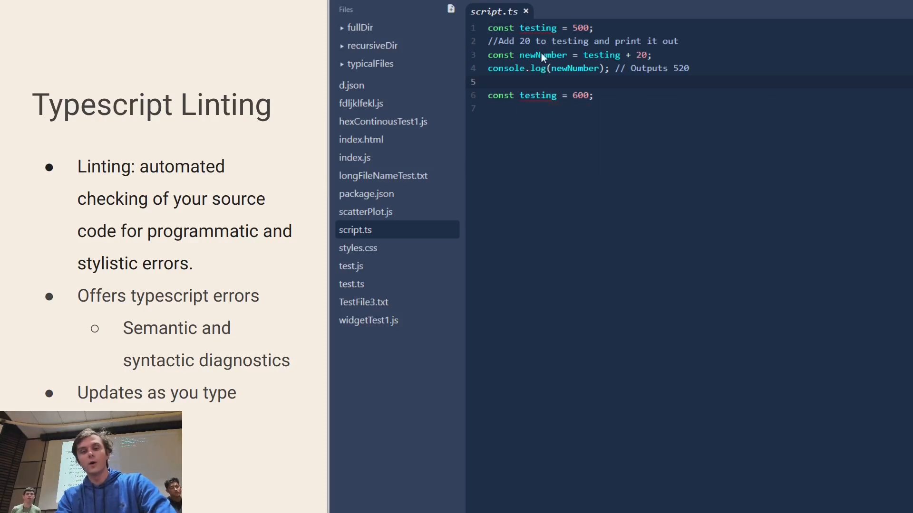
{"action": "mouse_move", "coordinate": [538, 28]}
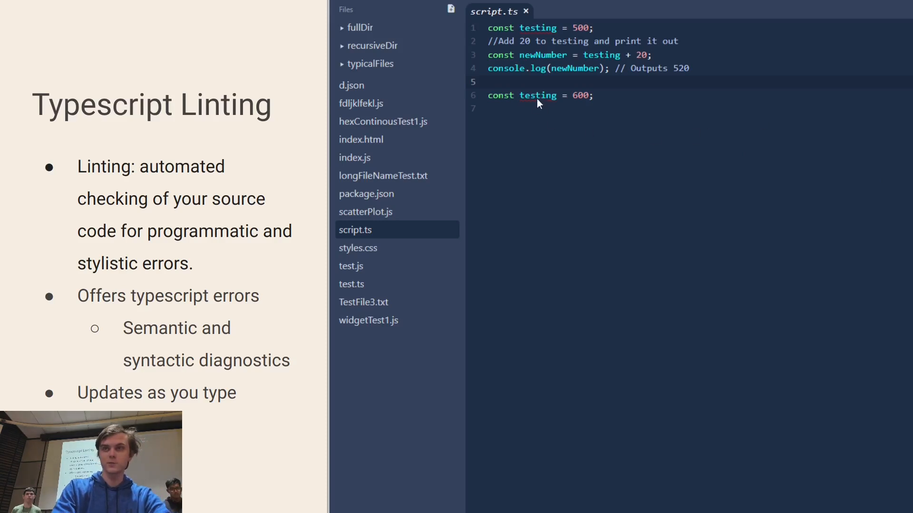
{"action": "mouse_move", "coordinate": [542, 56]}
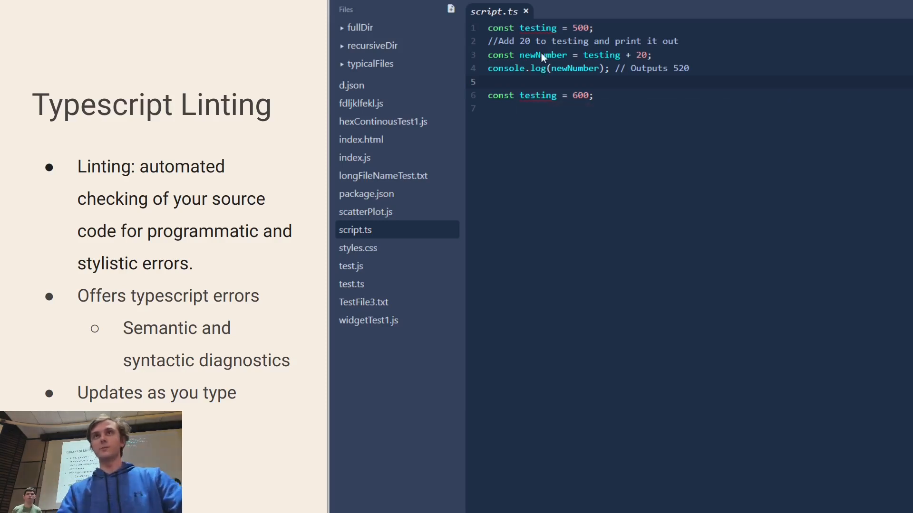
{"action": "mouse_move", "coordinate": [538, 28]}
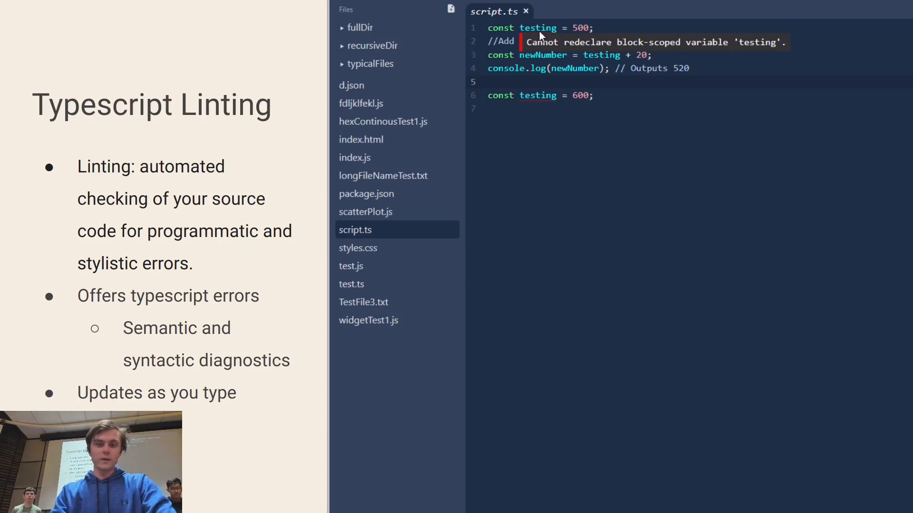
{"action": "mouse_move", "coordinate": [538, 104]}
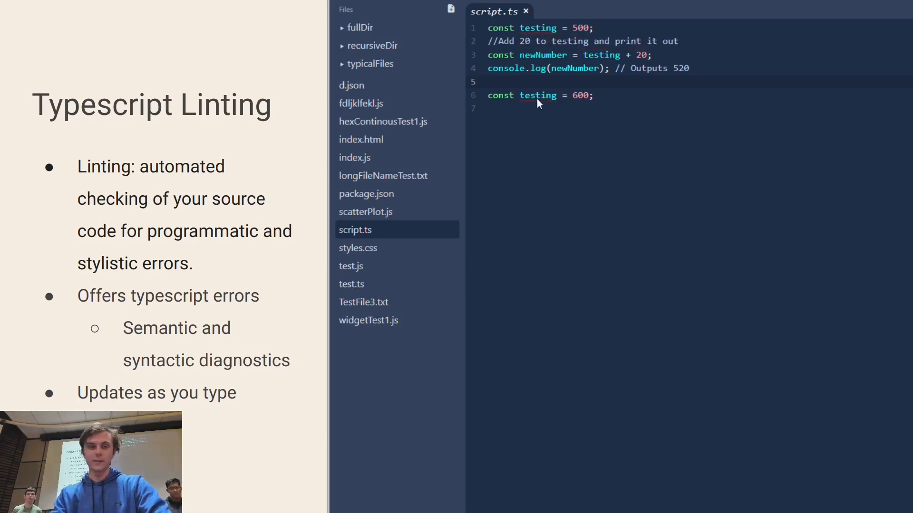
{"action": "mouse_move", "coordinate": [541, 57]}
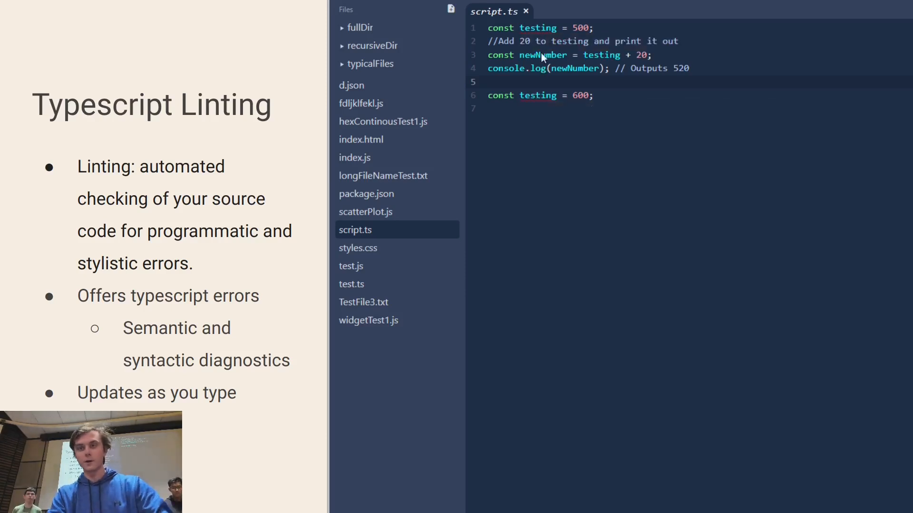
{"action": "mouse_move", "coordinate": [538, 27]}
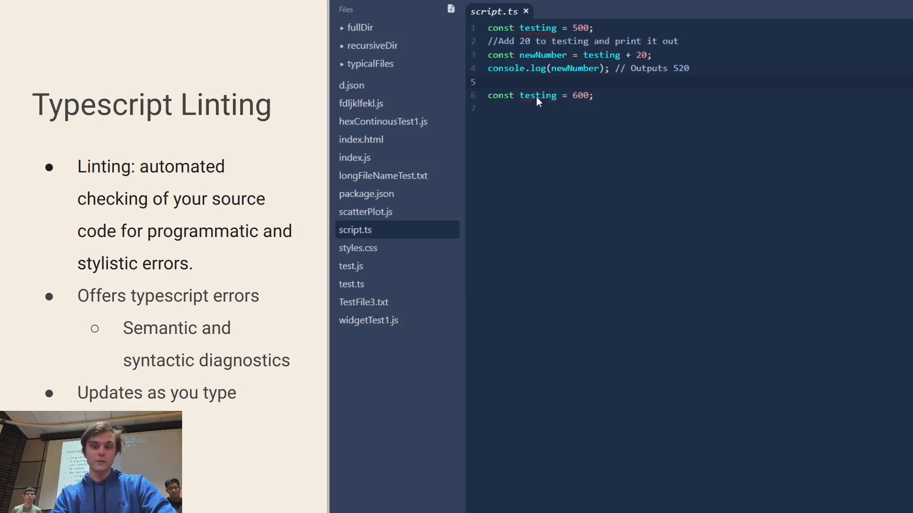
{"action": "mouse_move", "coordinate": [542, 47]}
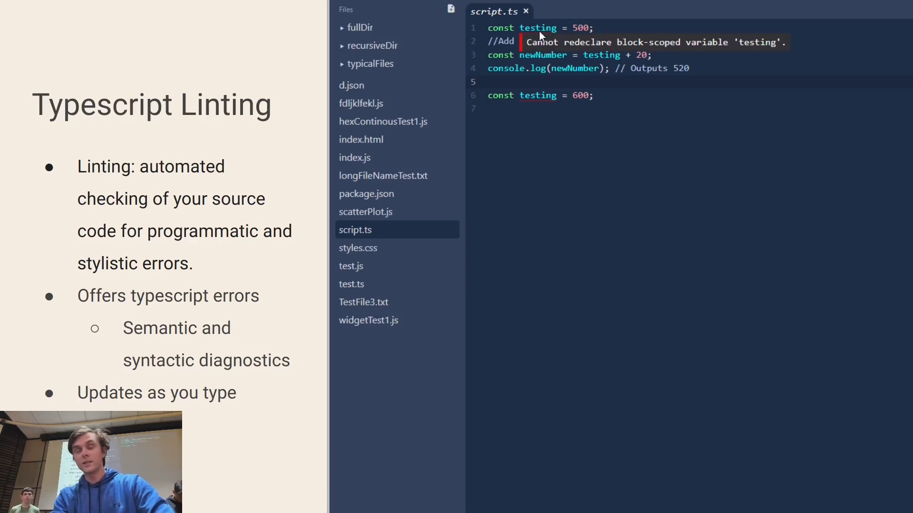
{"action": "mouse_move", "coordinate": [536, 102]}
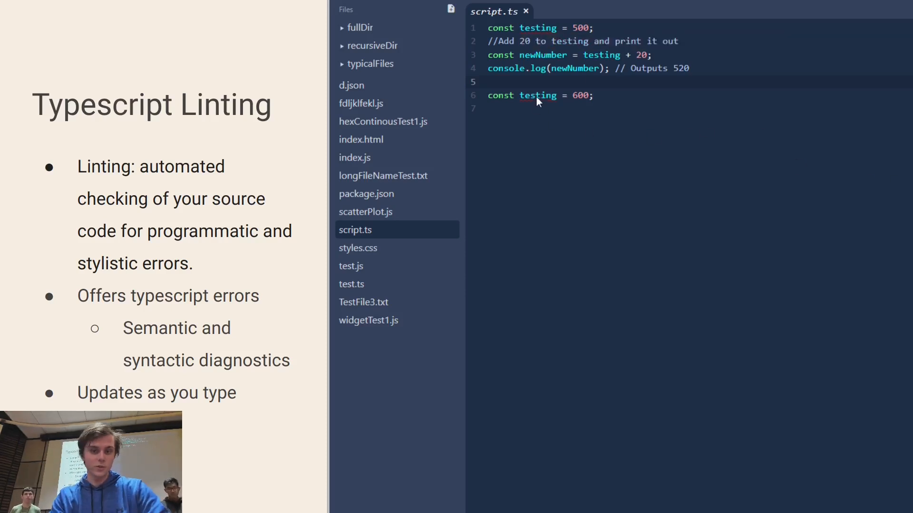
{"action": "mouse_move", "coordinate": [543, 48]}
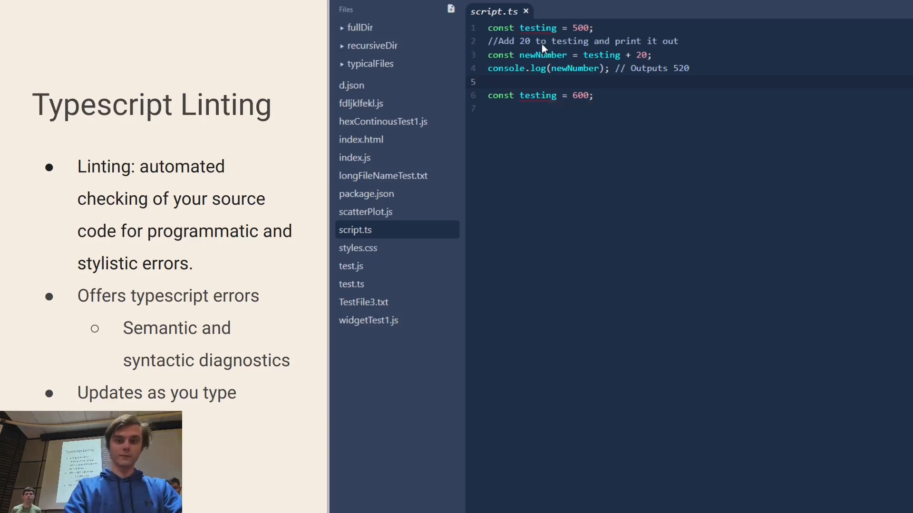
{"action": "mouse_move", "coordinate": [537, 28]}
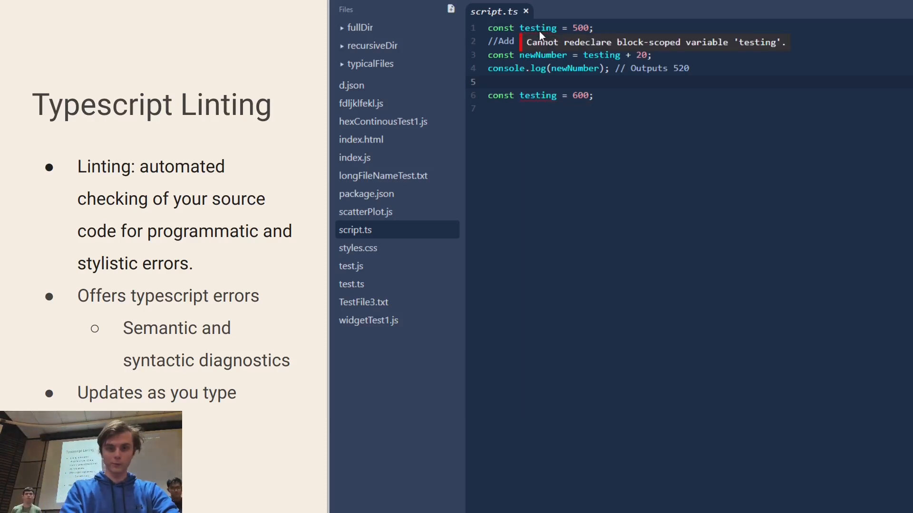
{"action": "mouse_move", "coordinate": [536, 100]}
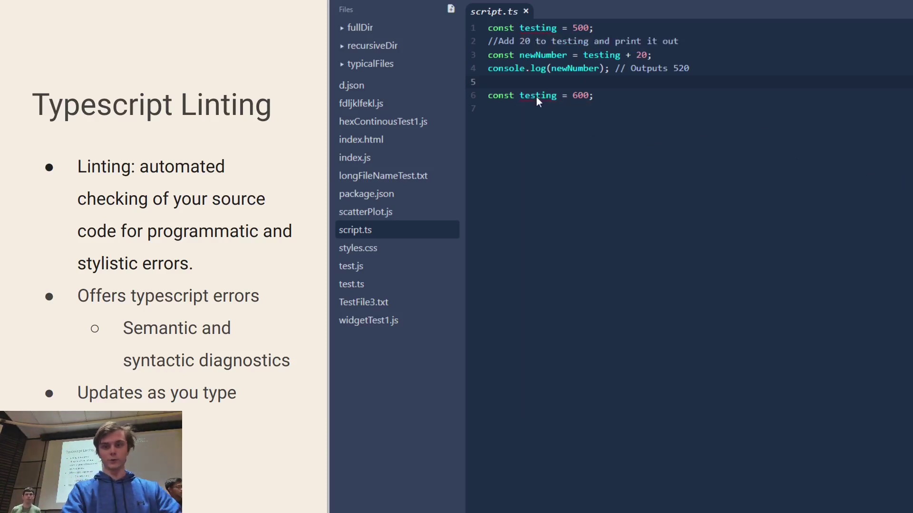
{"action": "mouse_move", "coordinate": [542, 47]}
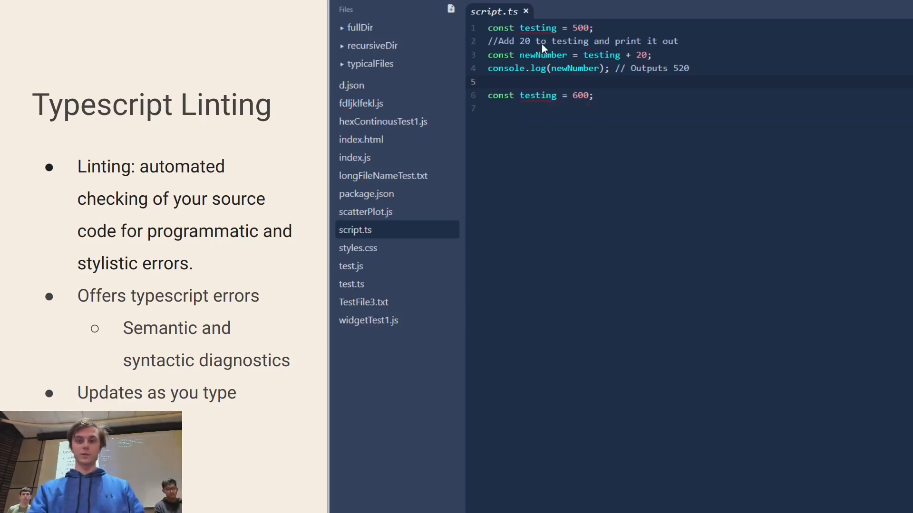
{"action": "mouse_move", "coordinate": [539, 27]}
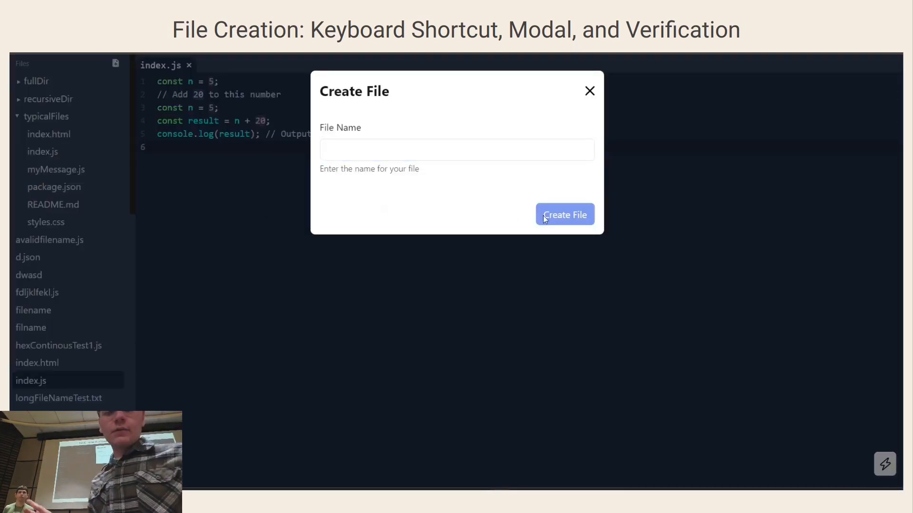
{"action": "mouse_move", "coordinate": [524, 186]}
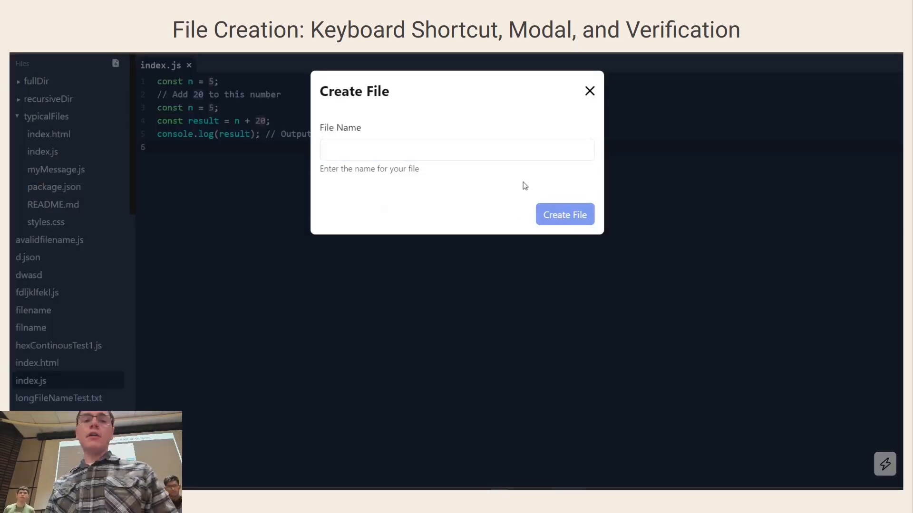
Step: Create validfilename.js from the Create File modal and write 'this is a new file :' in it
{"action": "type", "text": "validfilenam"}
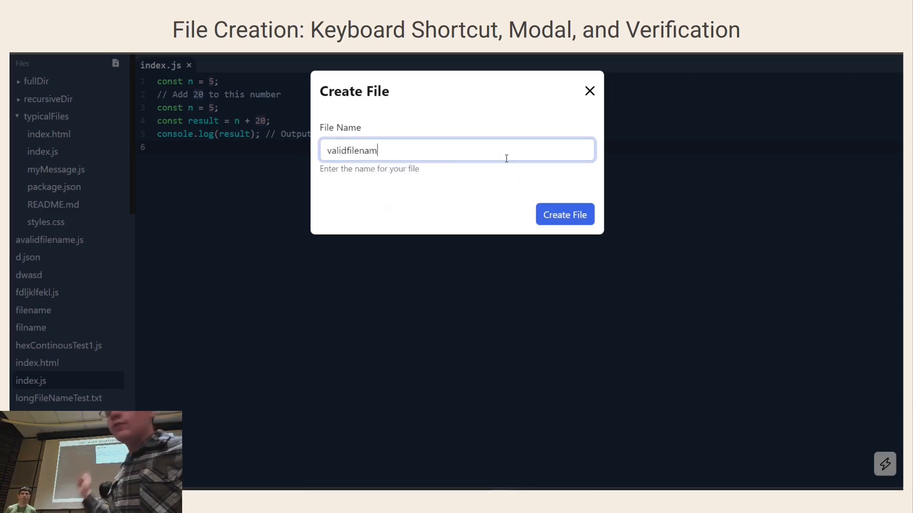
{"action": "type", "text": "e.js"}
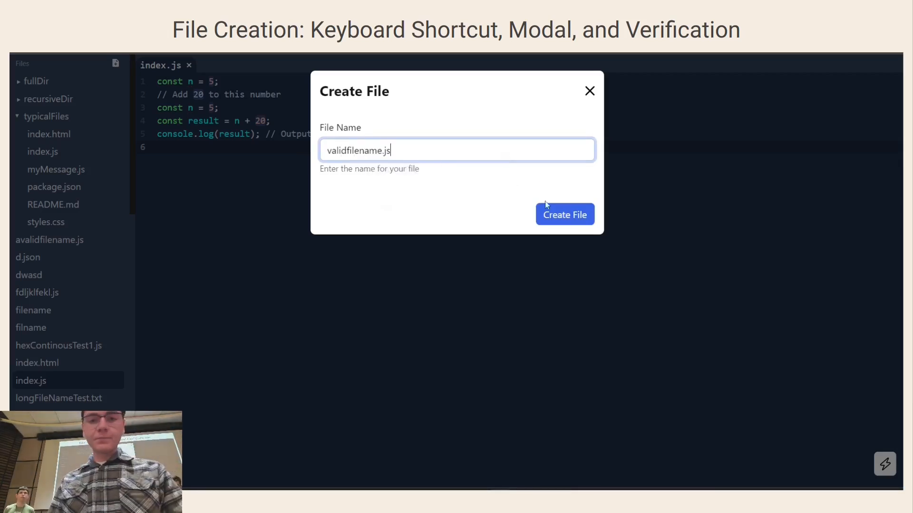
{"action": "left_click", "coordinate": [564, 214]}
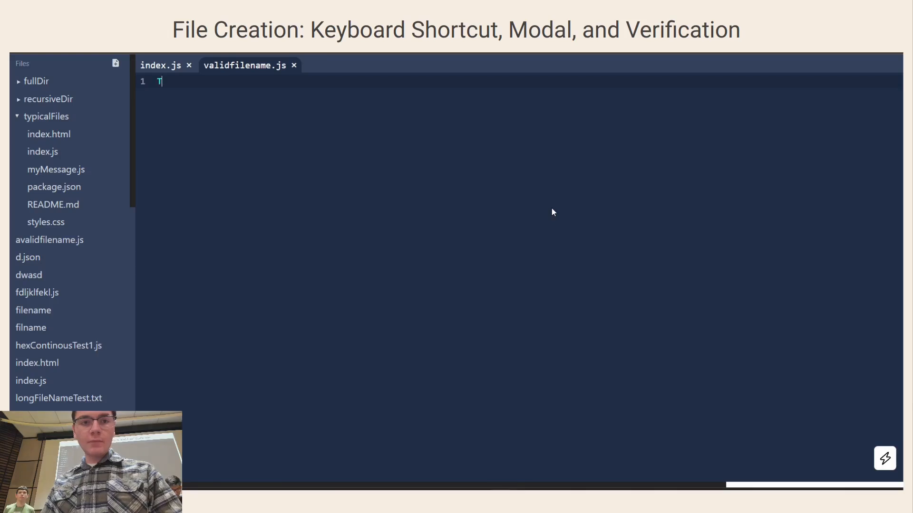
{"action": "type", "text": "his is a new file :"}
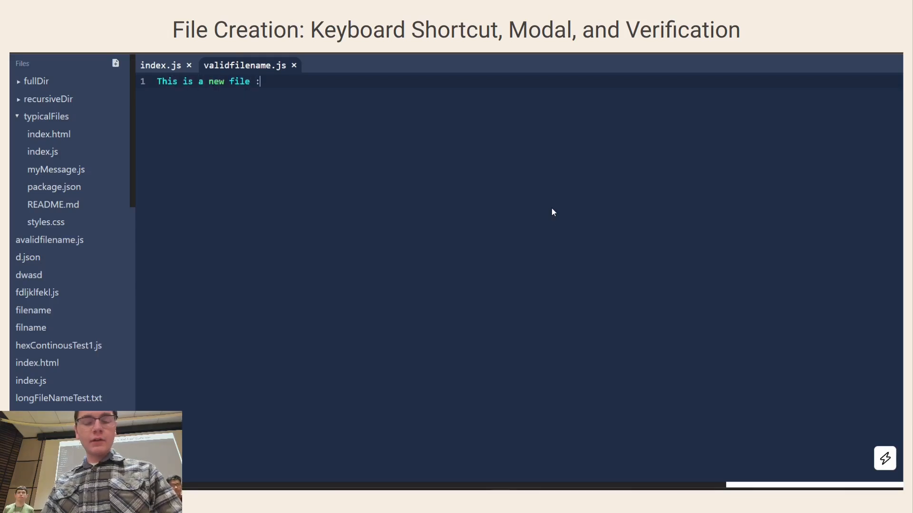
{"action": "left_click", "coordinate": [31, 380]}
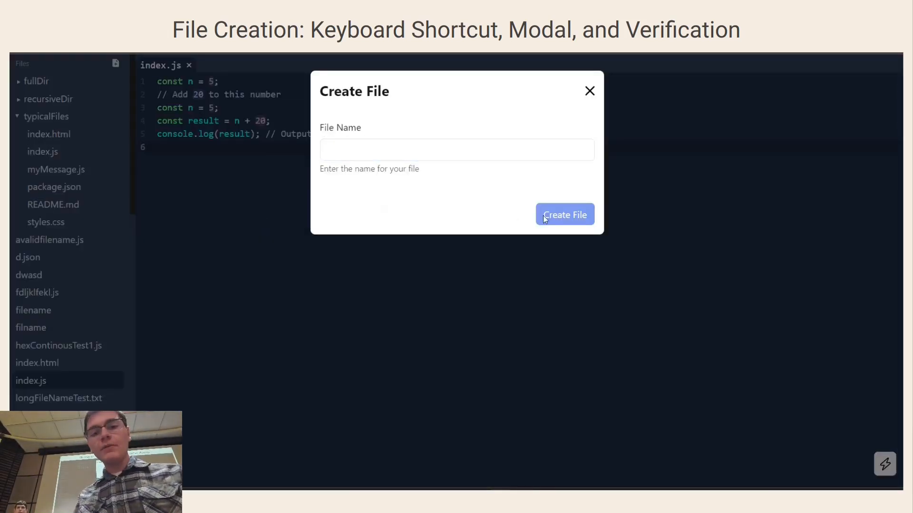
{"action": "mouse_move", "coordinate": [524, 185]}
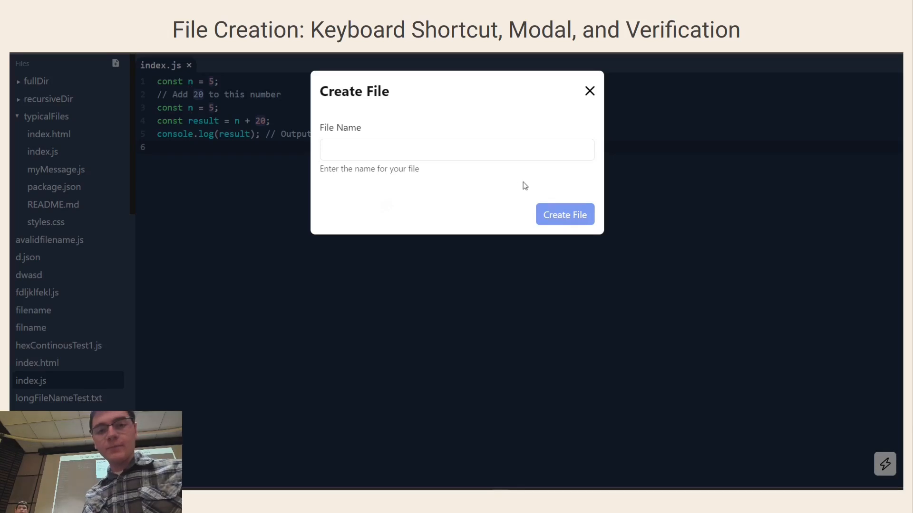
Step: Create validfilename.js a second time through the Create File modal
{"action": "type", "text": "validfilenam"}
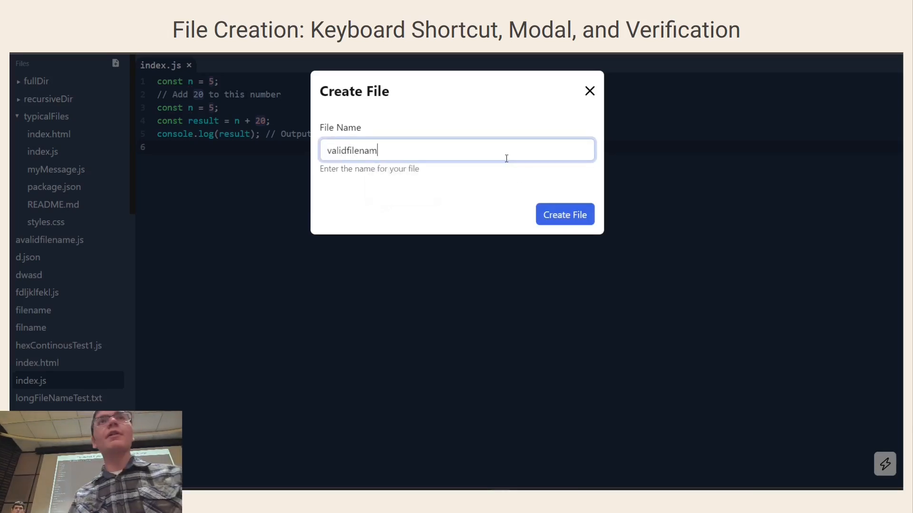
{"action": "type", "text": "e.js"}
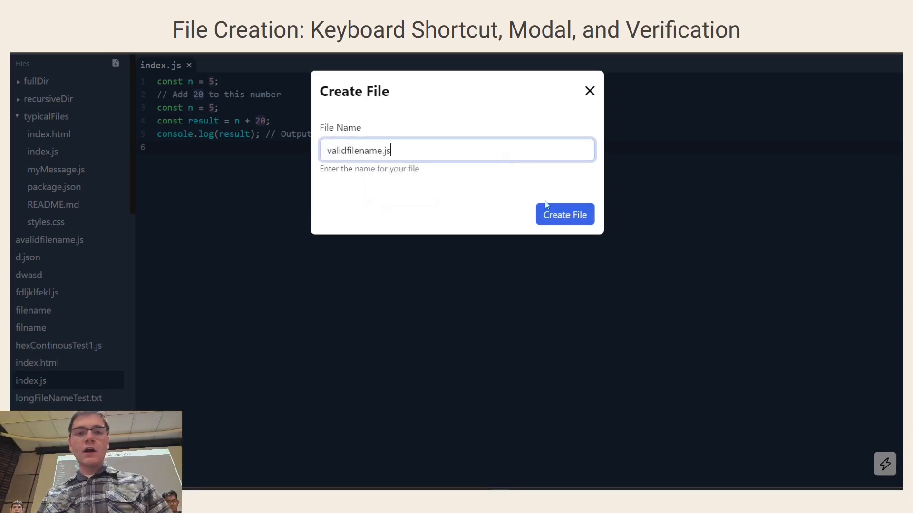
{"action": "left_click", "coordinate": [564, 214]}
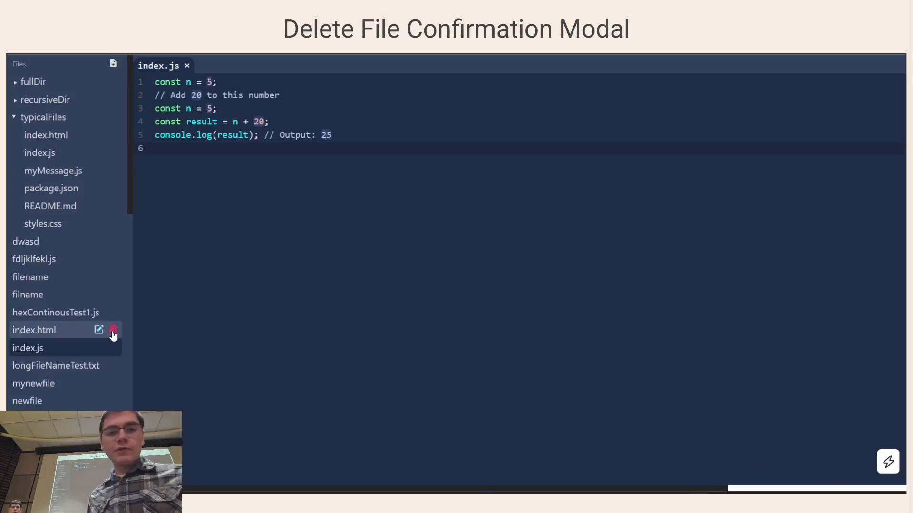
Step: Delete the top-level index.html and hexContinousTest1.js, confirming in the delete modal
{"action": "left_click", "coordinate": [113, 330]}
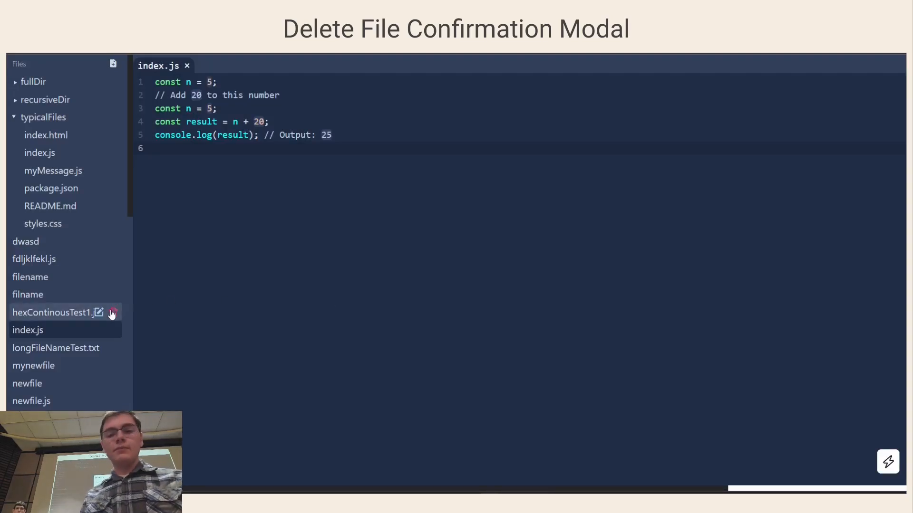
{"action": "left_click", "coordinate": [113, 313]}
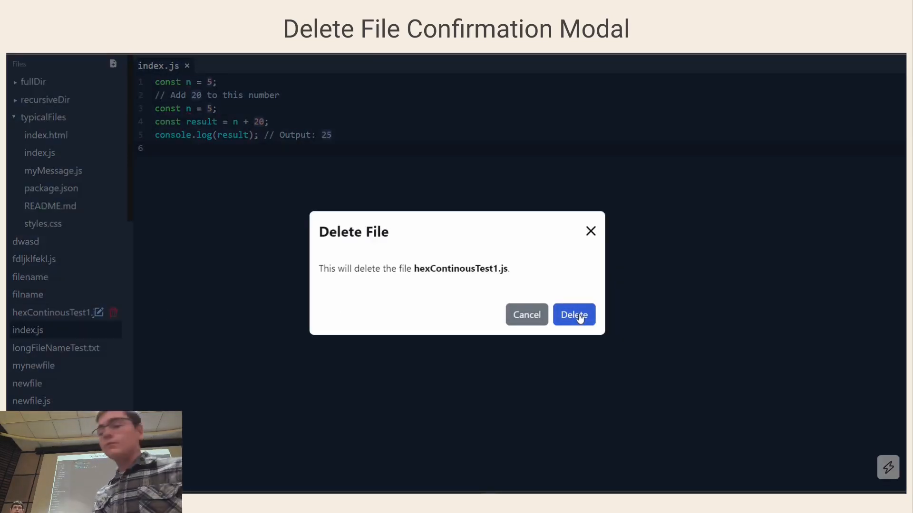
{"action": "left_click", "coordinate": [572, 315]}
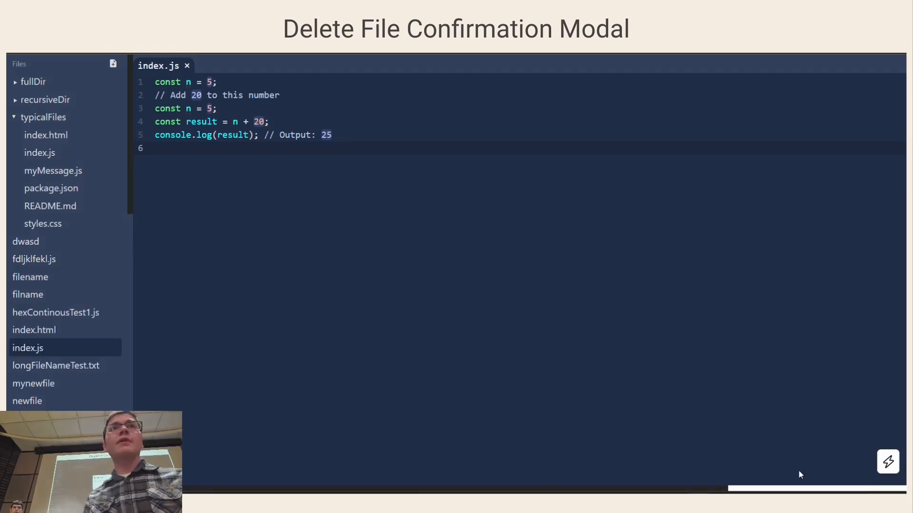
{"action": "mouse_move", "coordinate": [113, 330]}
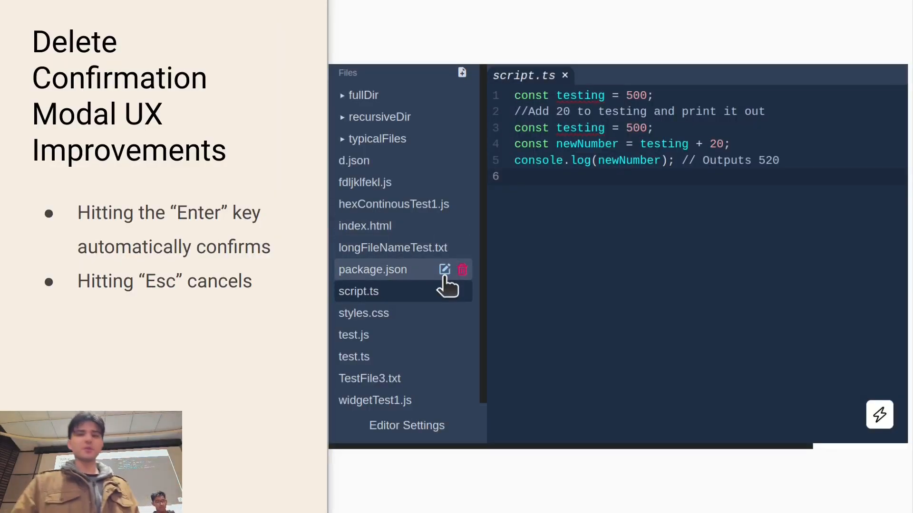
Step: Ask to delete script.ts from the Files sidebar, cancel, then request its deletion again
{"action": "left_click", "coordinate": [462, 269]}
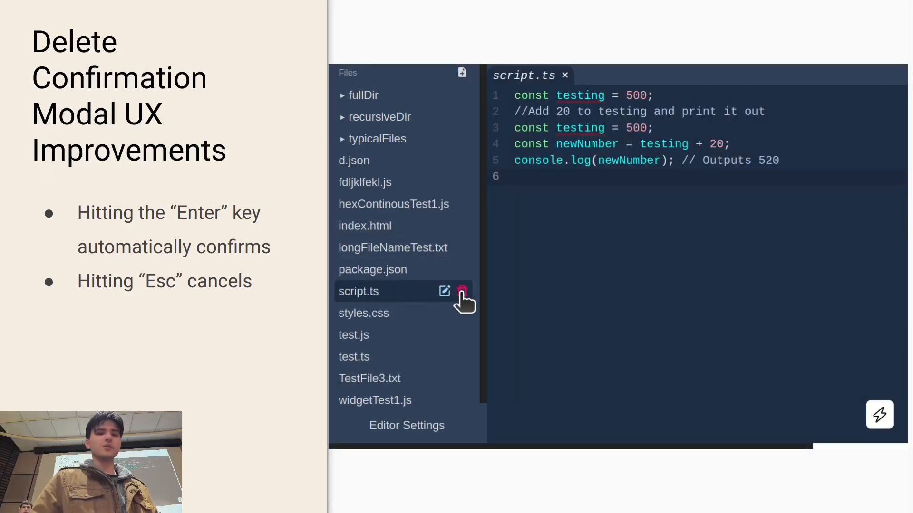
{"action": "left_click", "coordinate": [469, 290]}
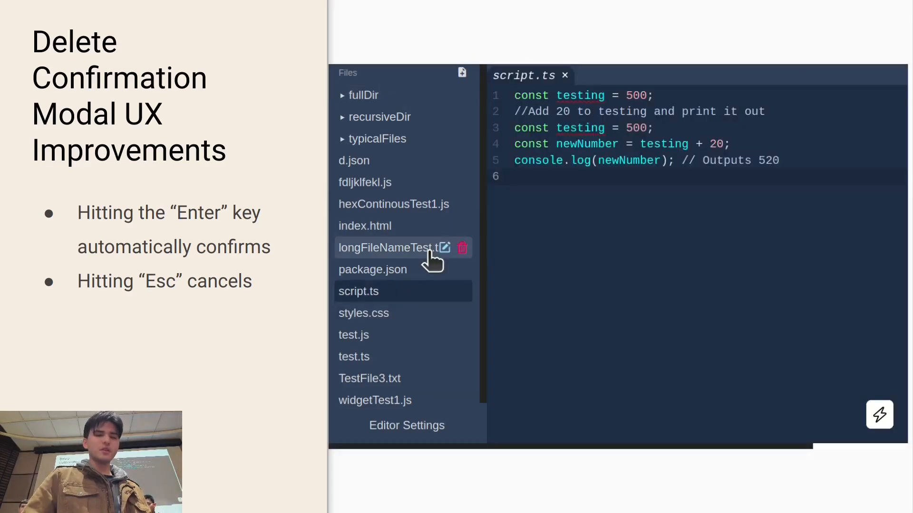
{"action": "left_click", "coordinate": [462, 248]}
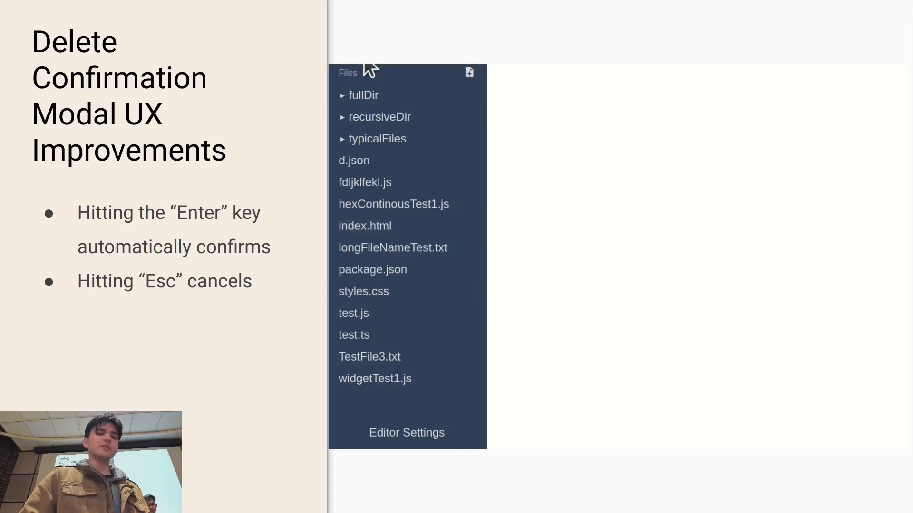
{"action": "left_click", "coordinate": [358, 291]}
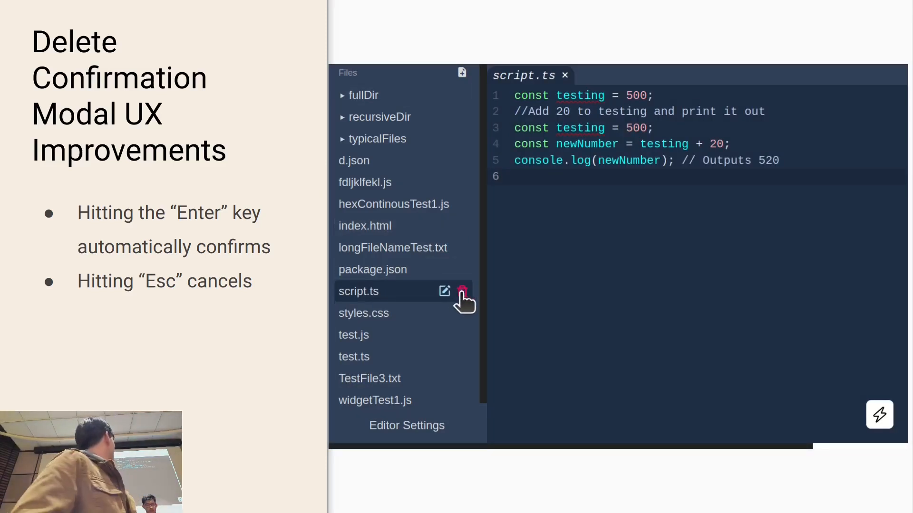
{"action": "left_click", "coordinate": [469, 292]}
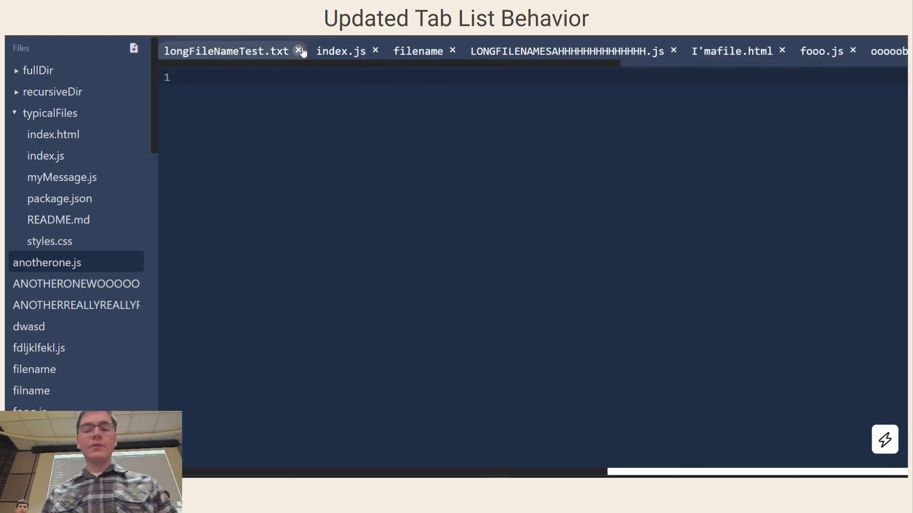
Step: Close the longFileNameTest.txt and fooo.js tabs, then open the file named filename
{"action": "left_click", "coordinate": [298, 52]}
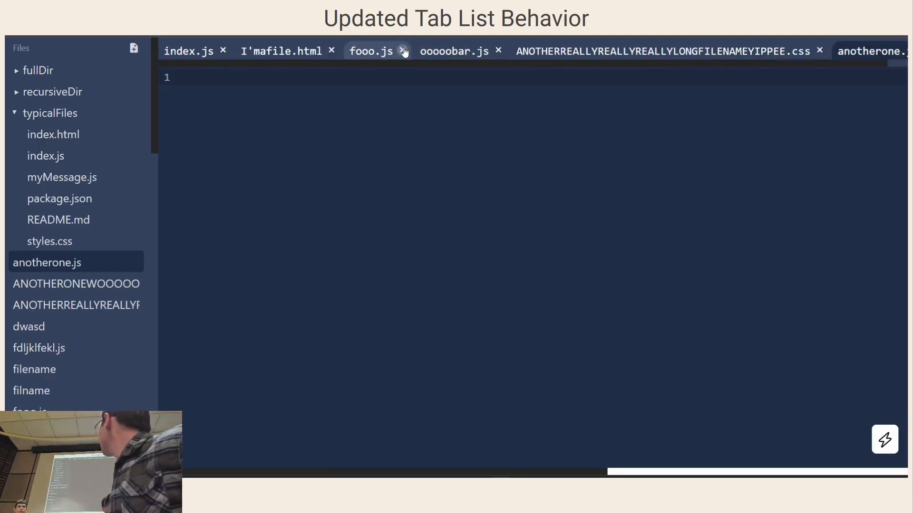
{"action": "left_click", "coordinate": [403, 52]}
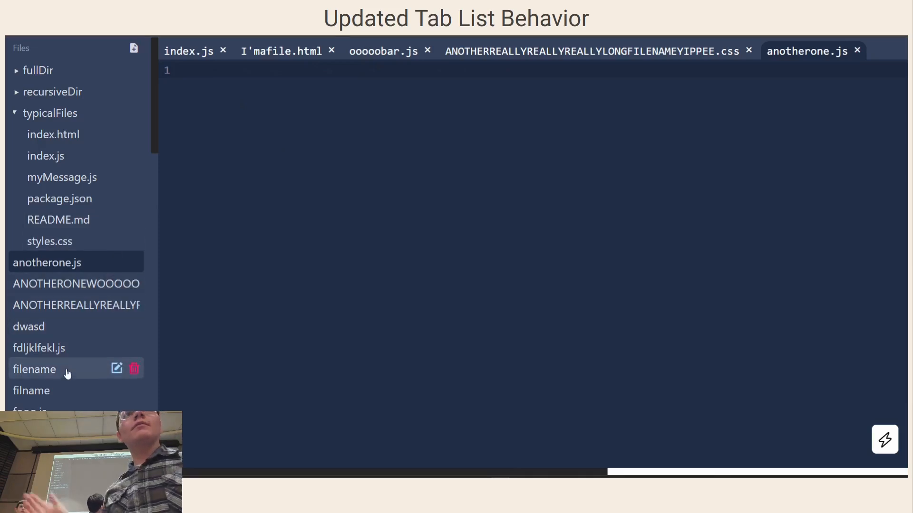
{"action": "left_click", "coordinate": [35, 369]}
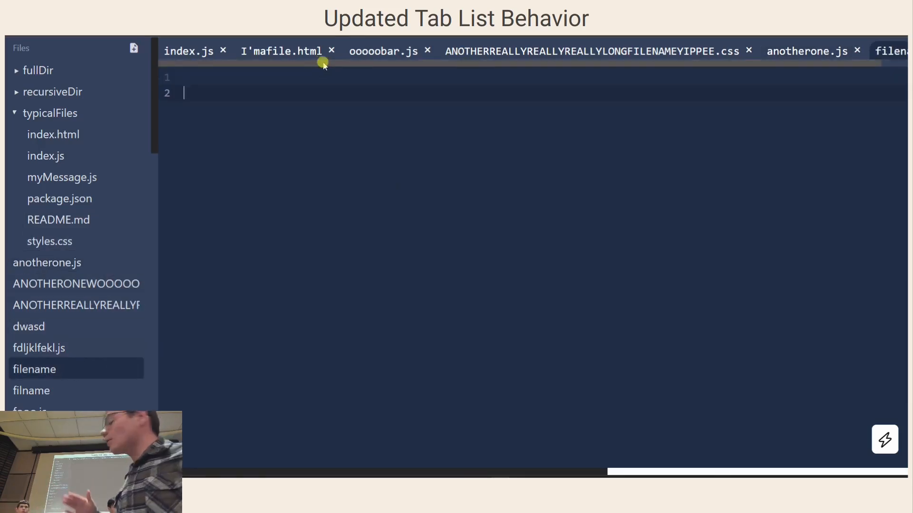
{"action": "mouse_move", "coordinate": [530, 280]}
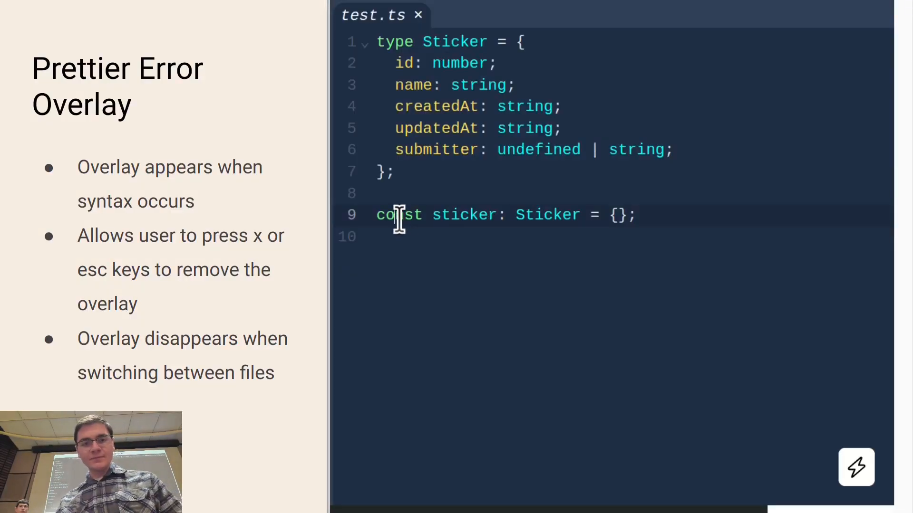
Step: Insert a stray quote into const on line 9 of test.ts, dismiss the Prettier error overlay, and undo
{"action": "type", "text": "\""}
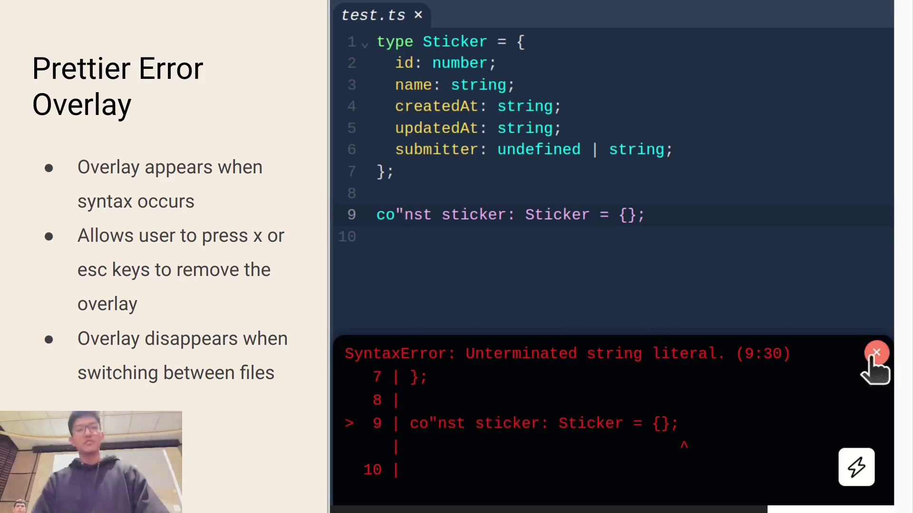
{"action": "left_click", "coordinate": [875, 353]}
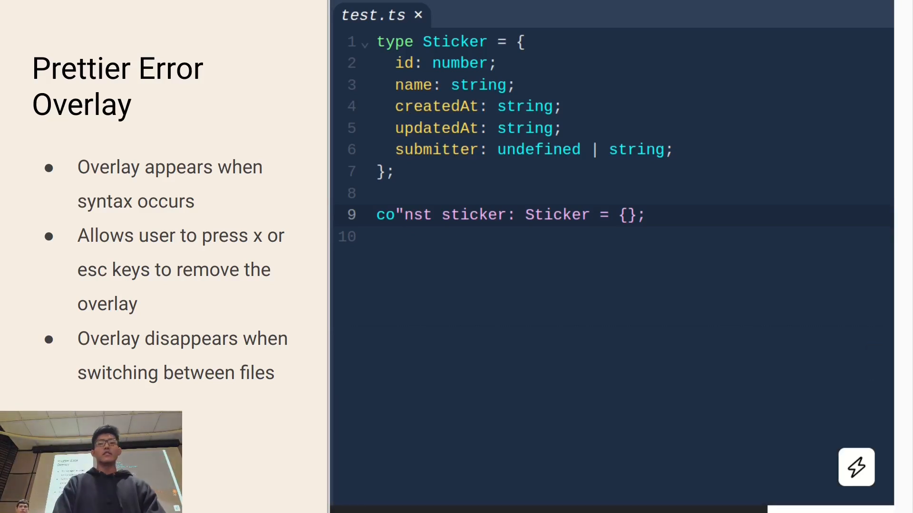
{"action": "key", "text": "Backspace"}
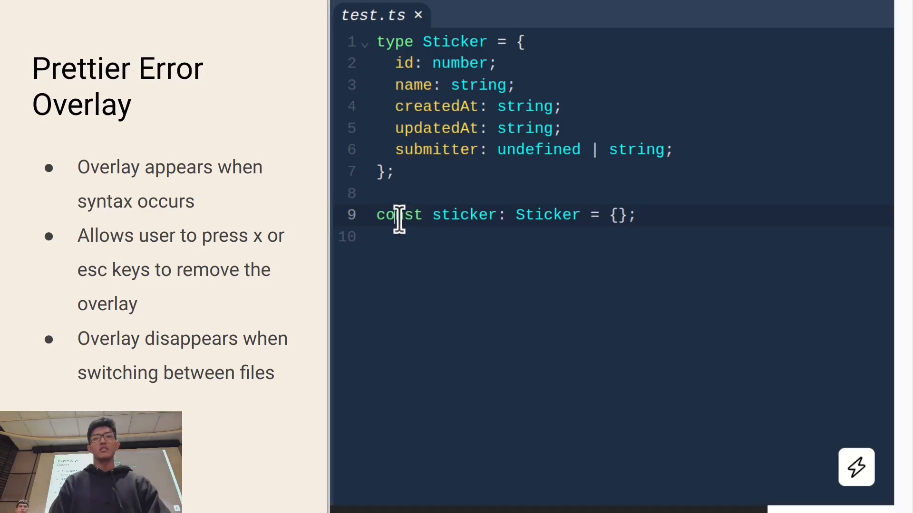
{"action": "type", "text": "\""}
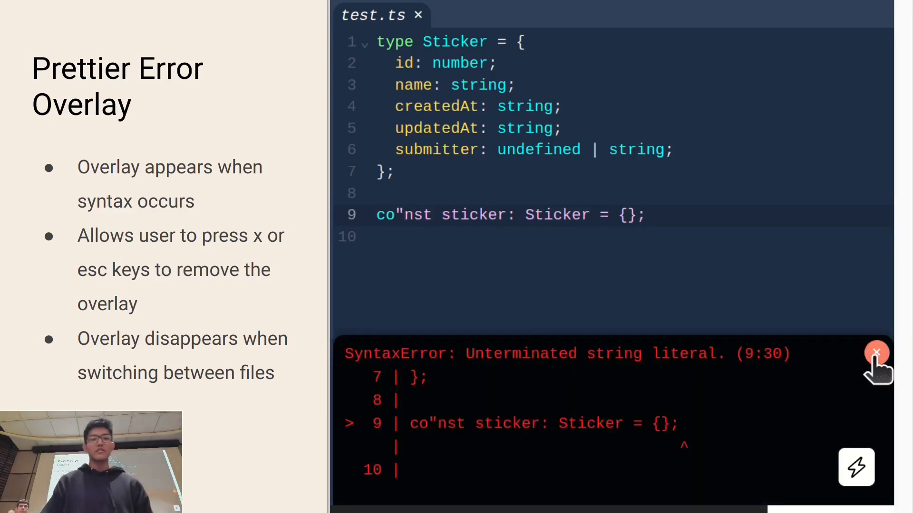
{"action": "left_click", "coordinate": [875, 354]}
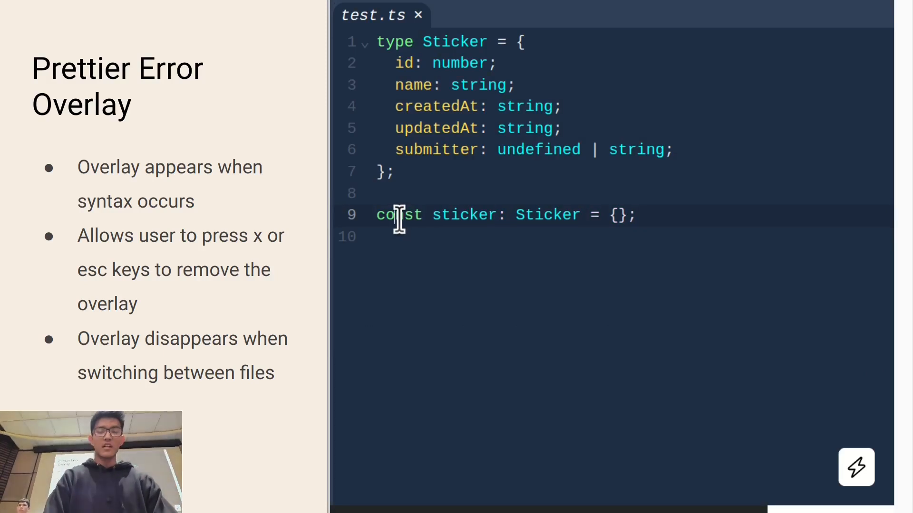
Step: Repeat the stray quote in const to bring back the unterminated string SyntaxError overlay
{"action": "type", "text": "\""}
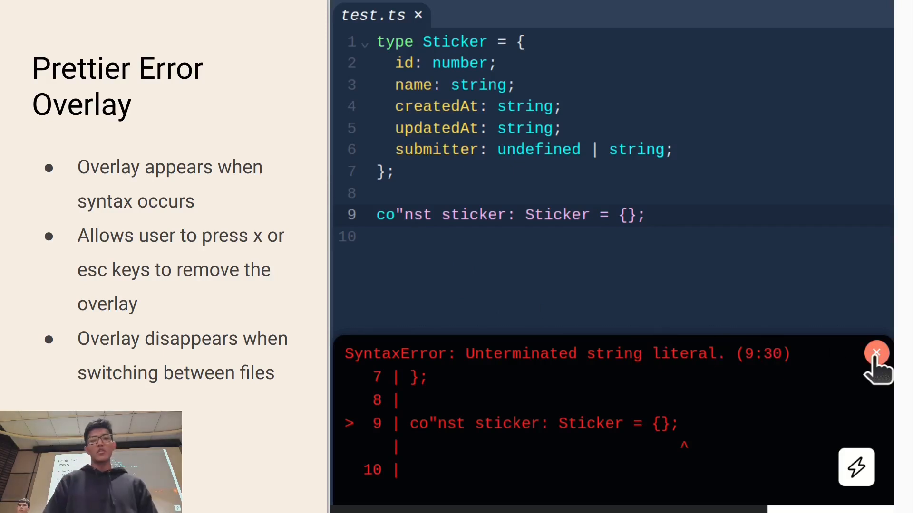
{"action": "left_click", "coordinate": [877, 353]}
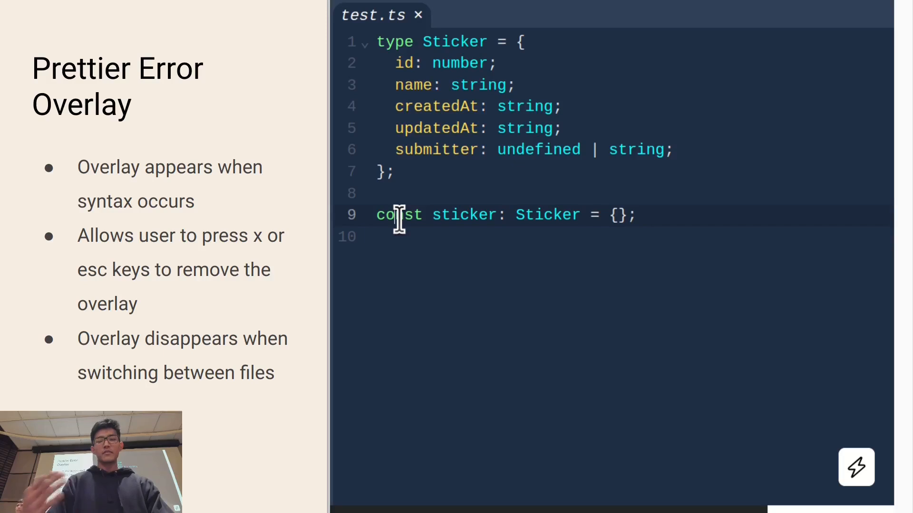
{"action": "type", "text": "\""}
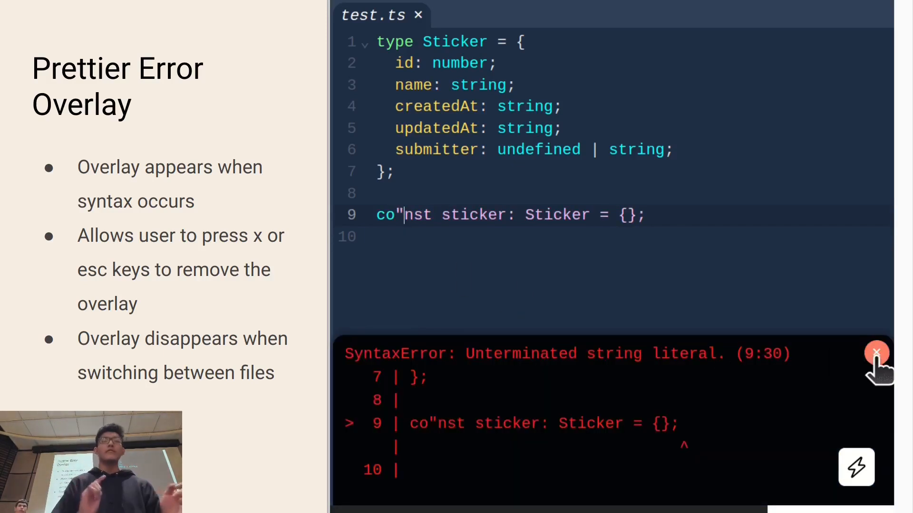
{"action": "left_click", "coordinate": [877, 354]}
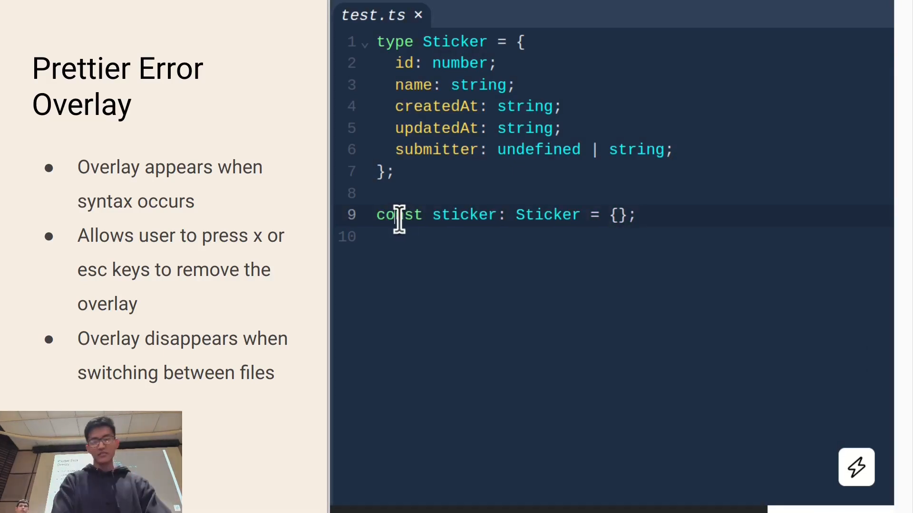
{"action": "type", "text": "\""}
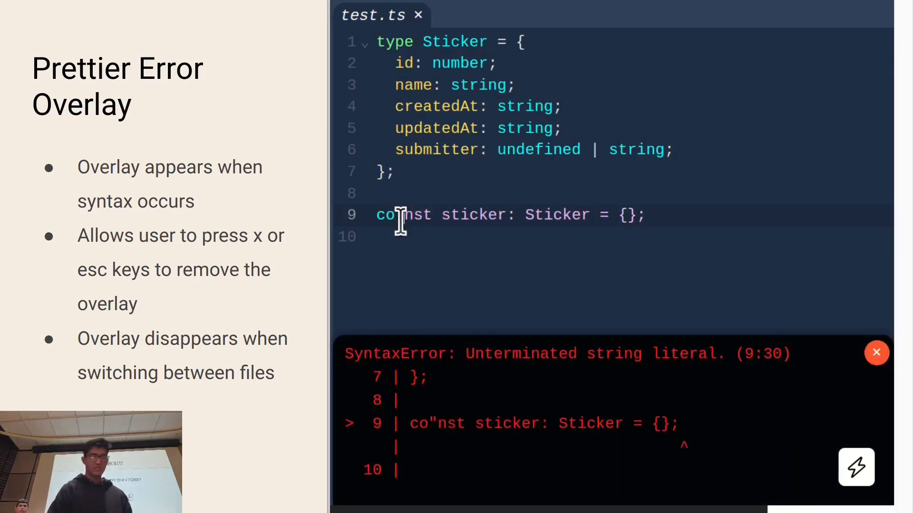